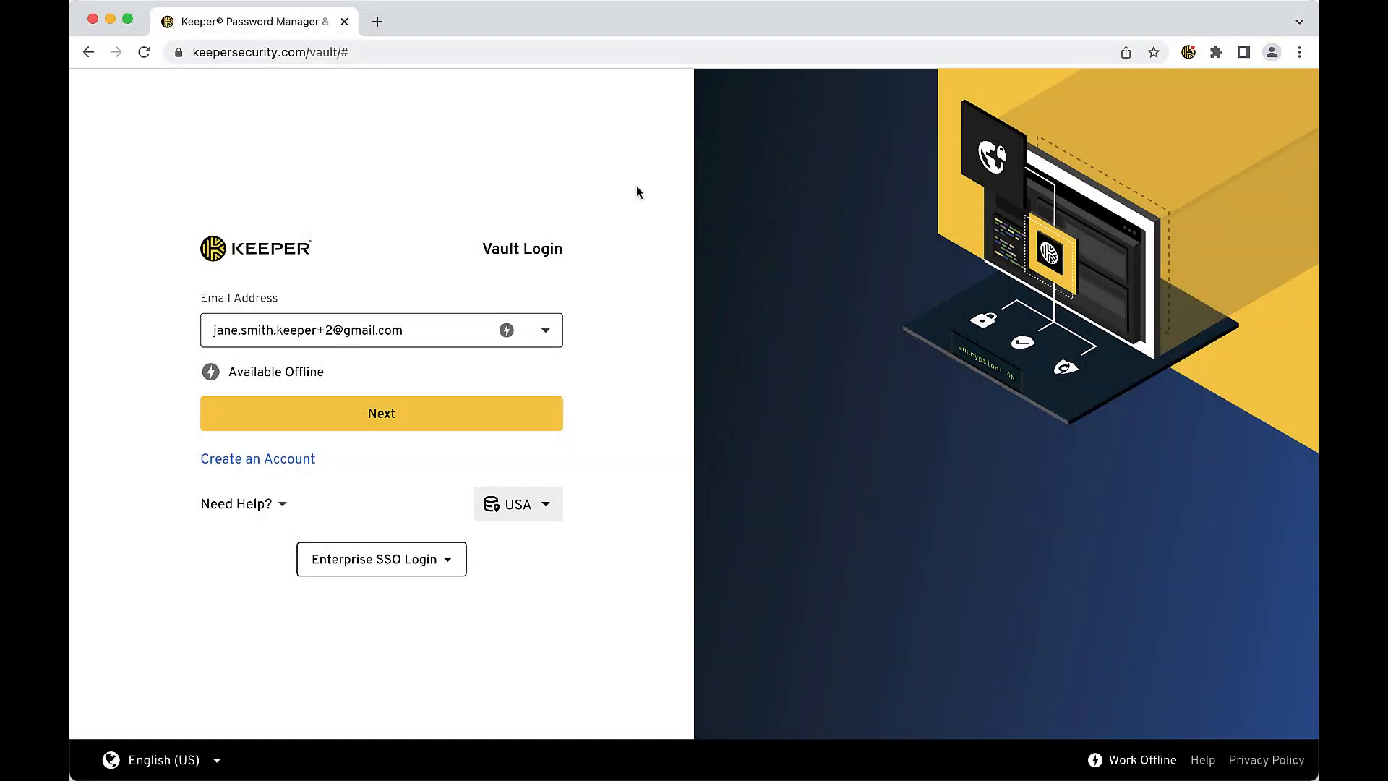
mouse_move(1078, 89)
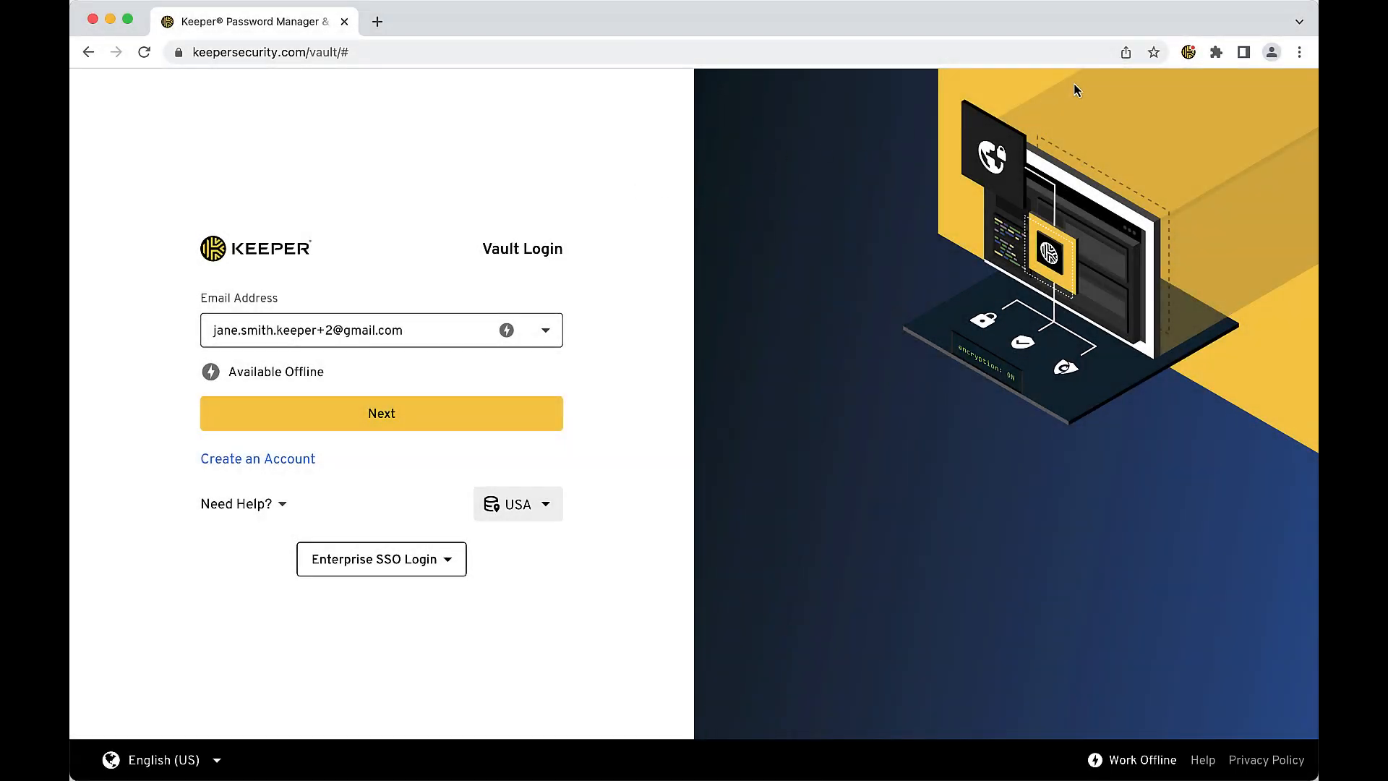
Continue past the email step and start typing the master password
left_click(1189, 52)
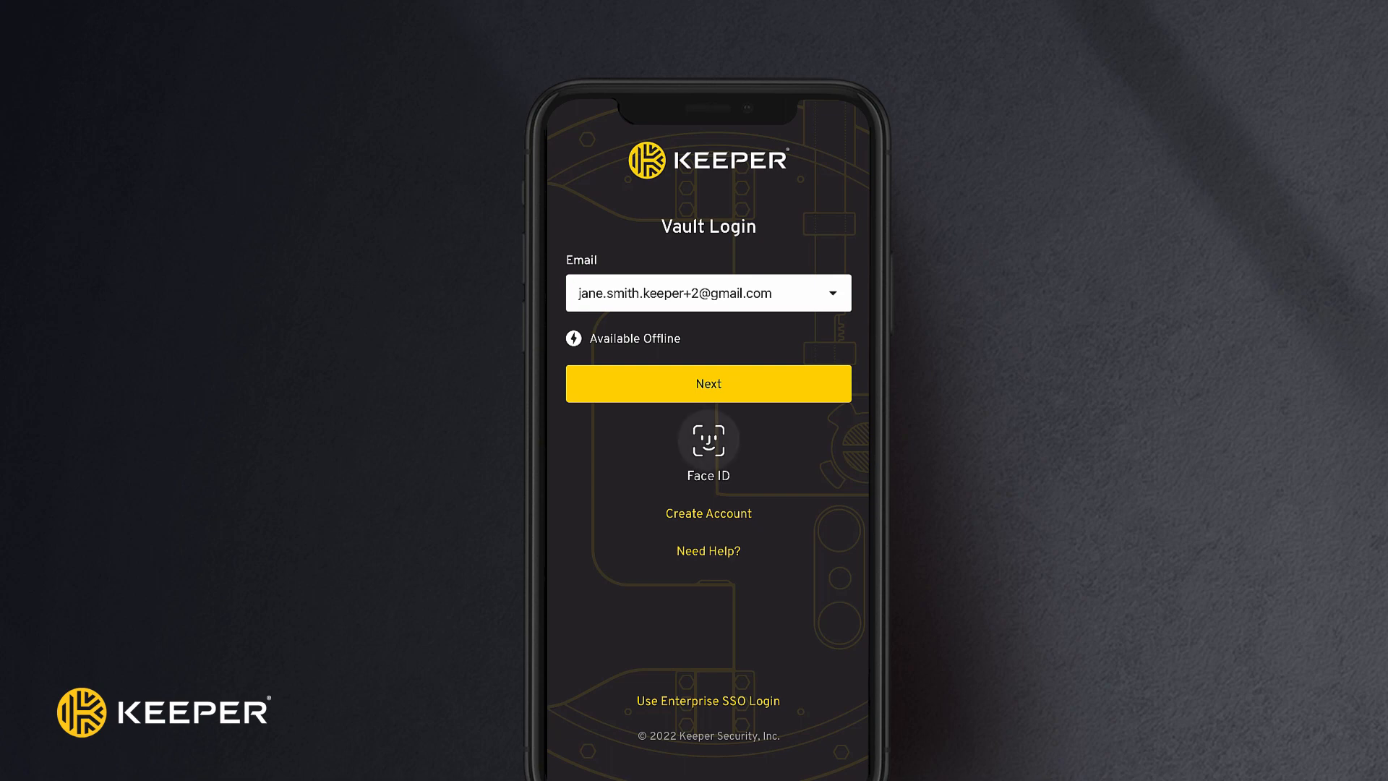
left_click(707, 440)
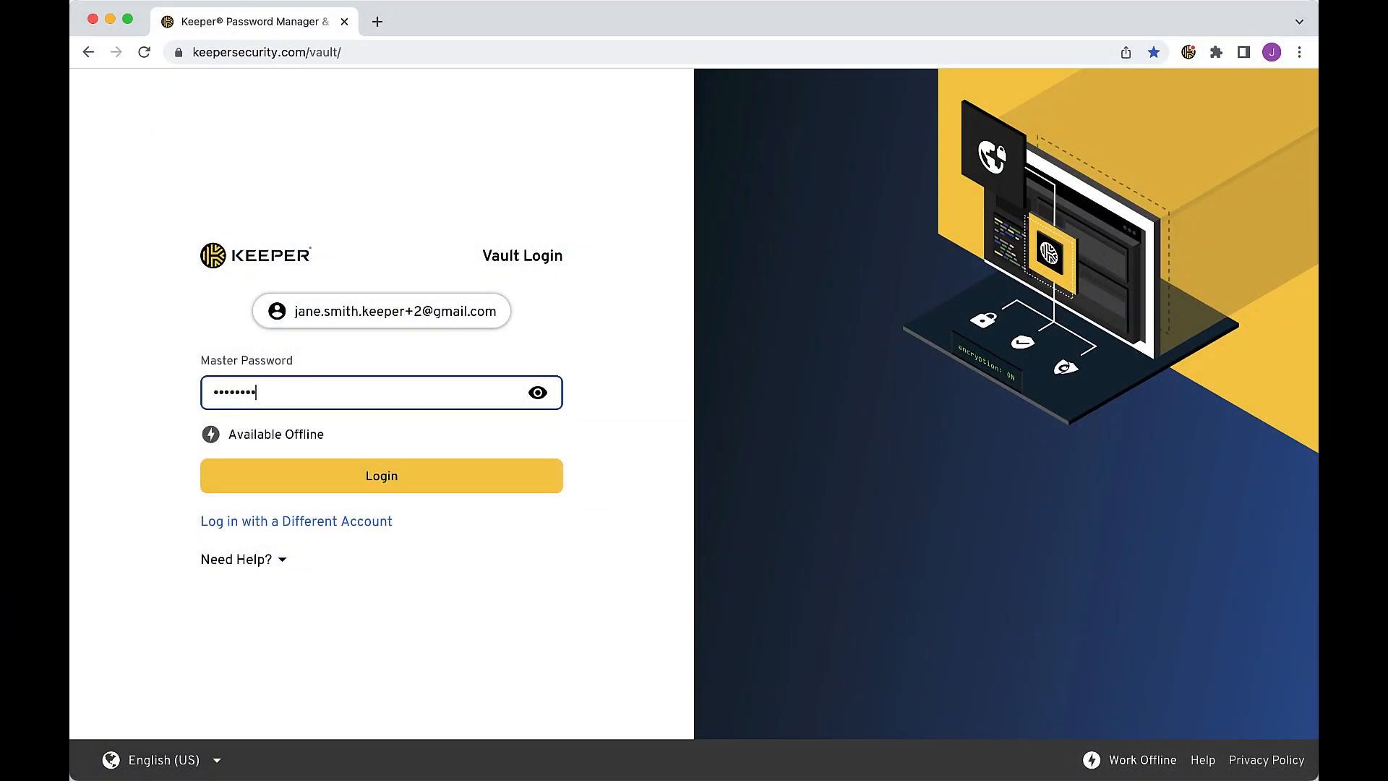
Submit the master password and view the enterprise single sign-on login options
left_click(381, 476)
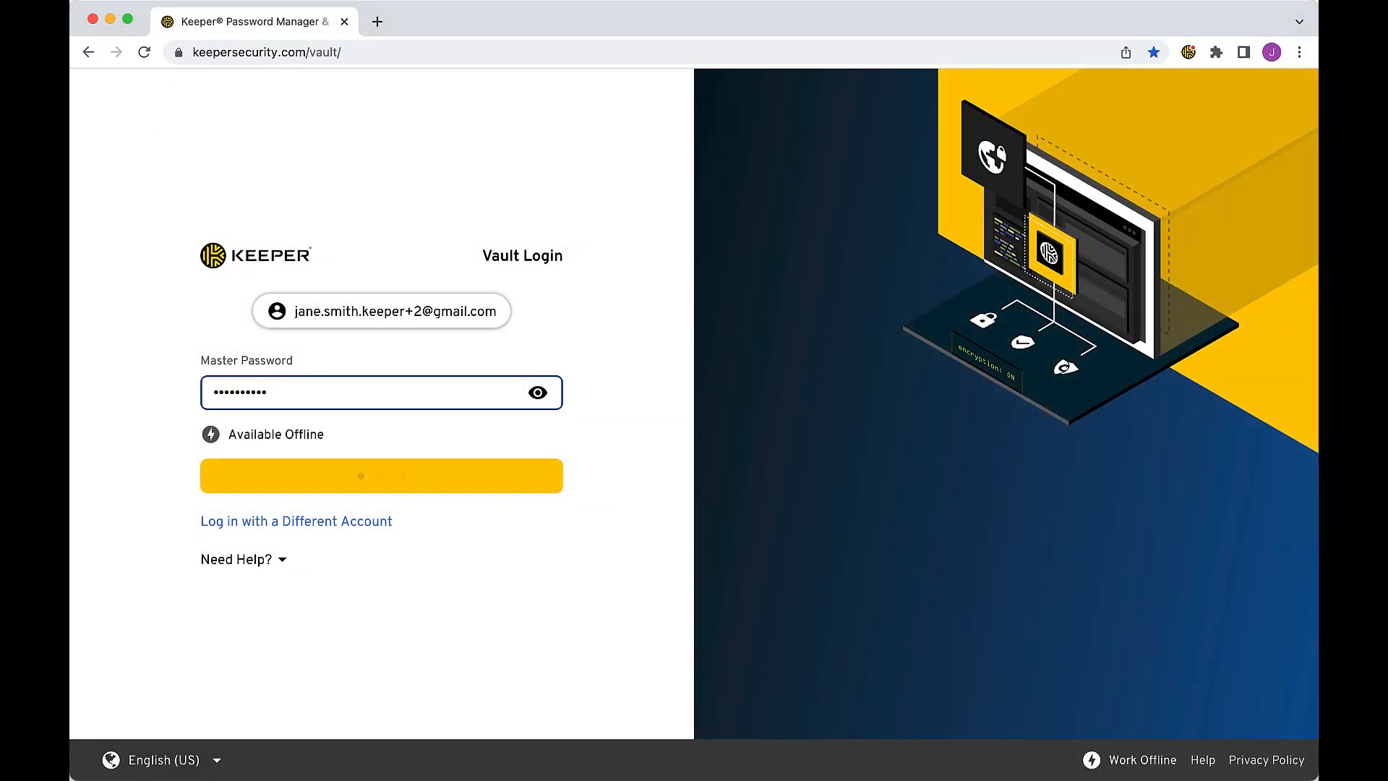
left_click(381, 476)
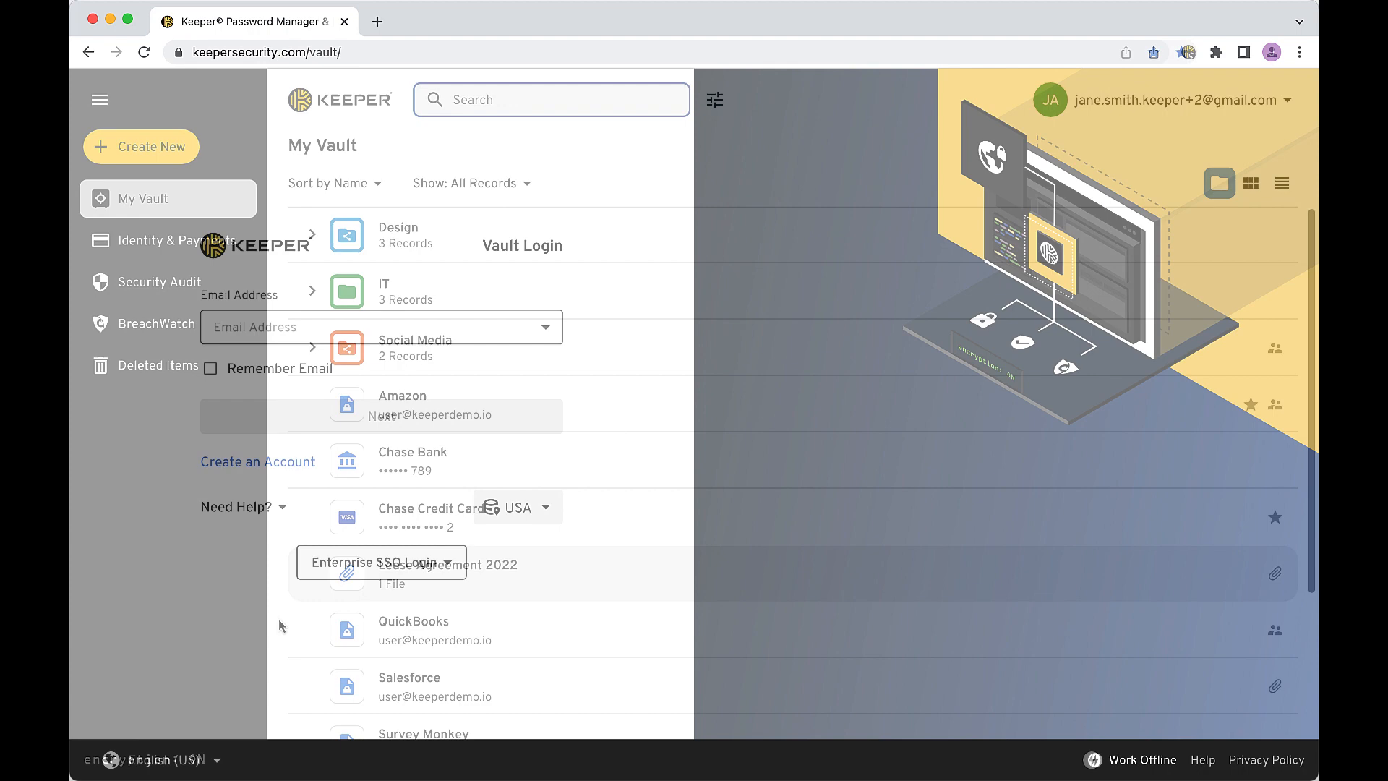
left_click(381, 563)
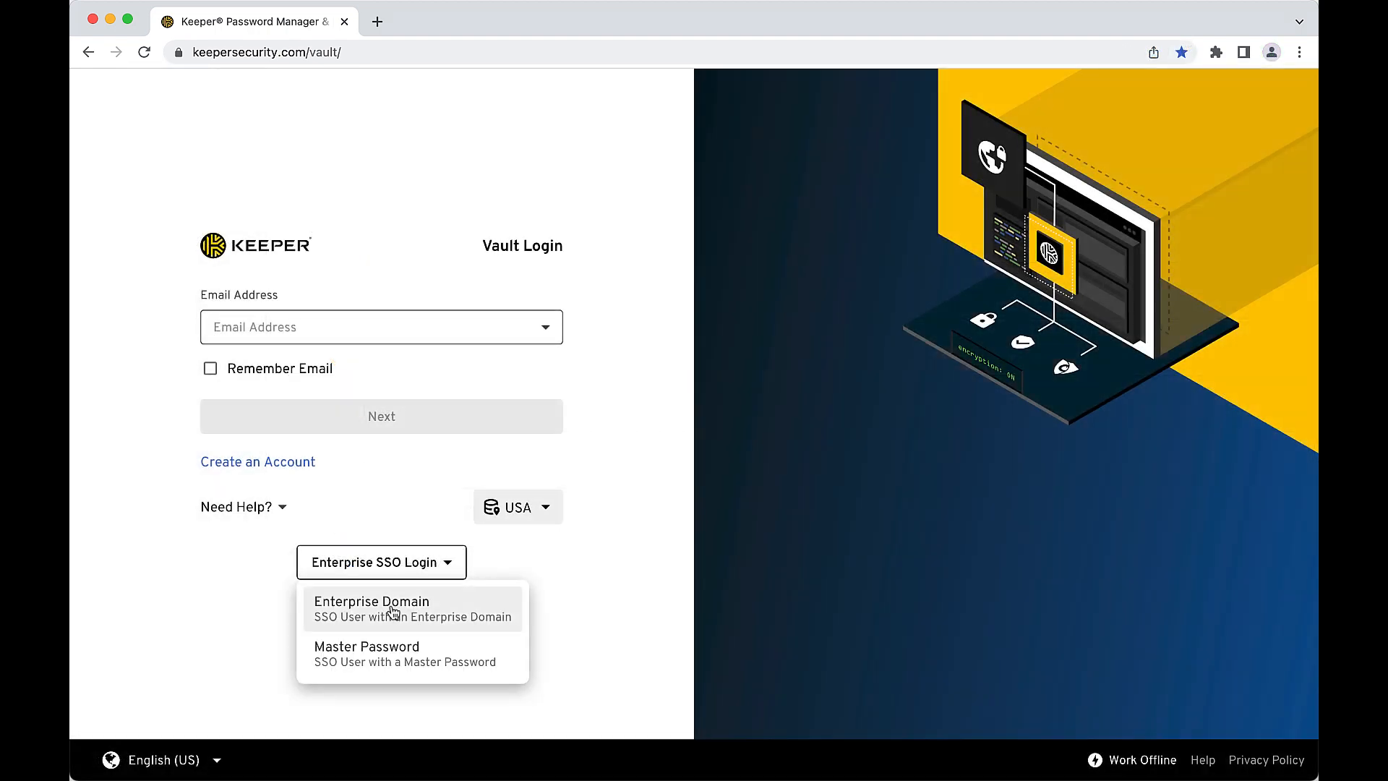
left_click(372, 606)
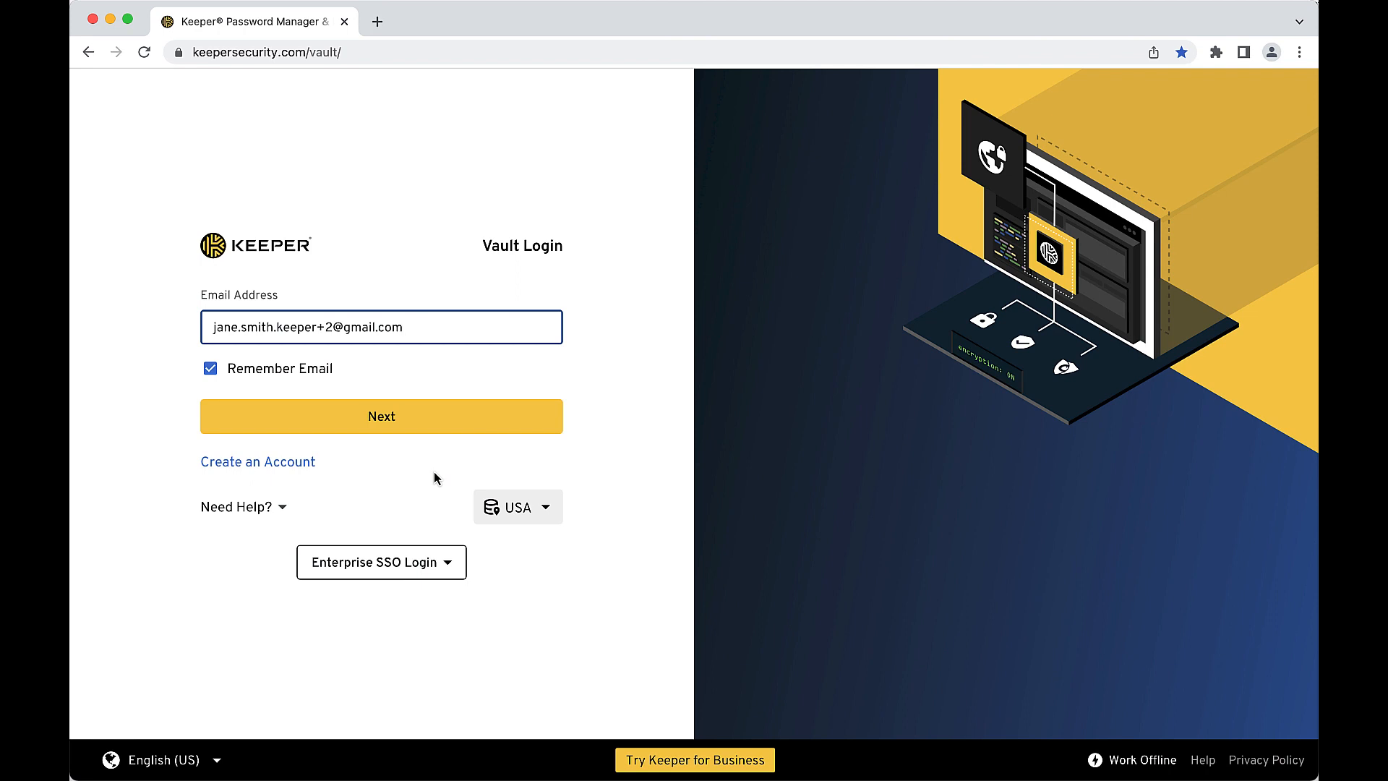
Enter the two-factor code, choose Don't ask again on this device, and open My Vault
left_click(381, 417)
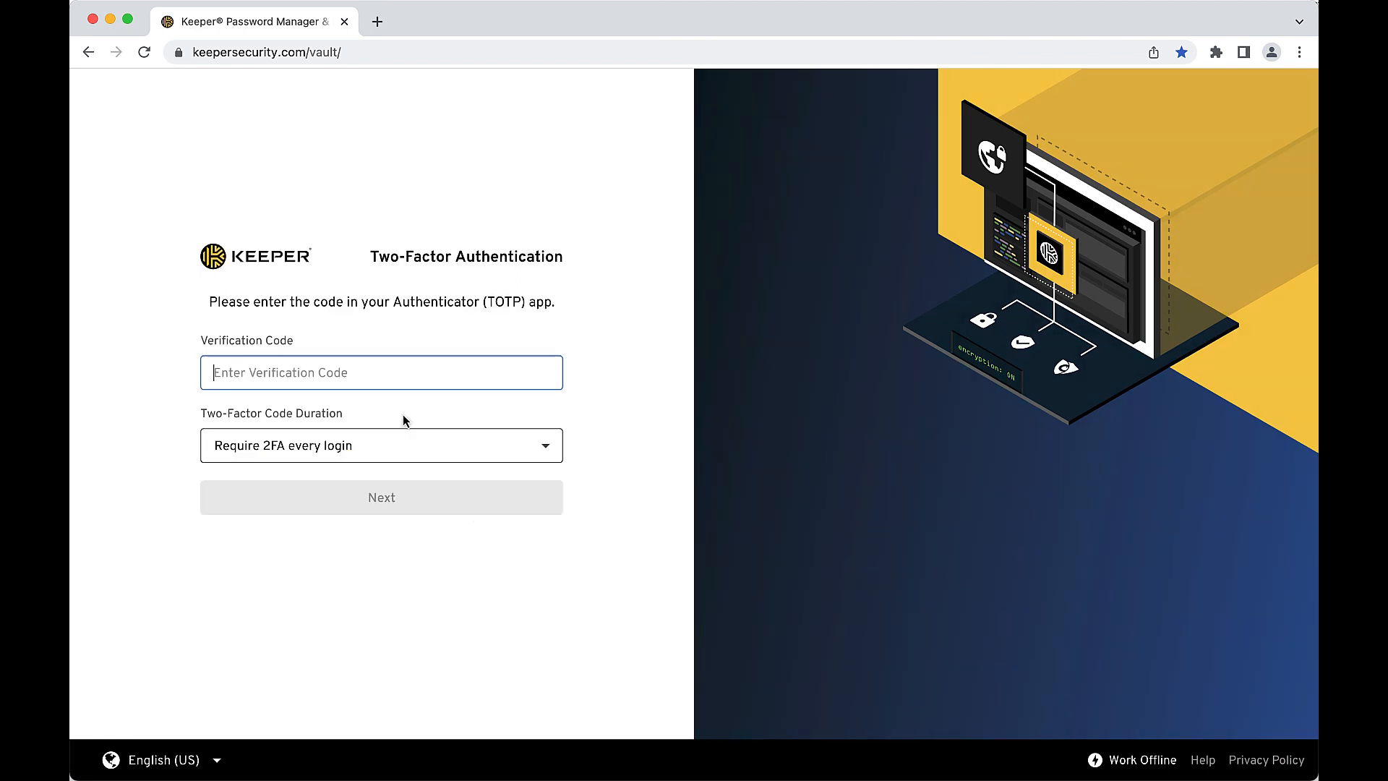
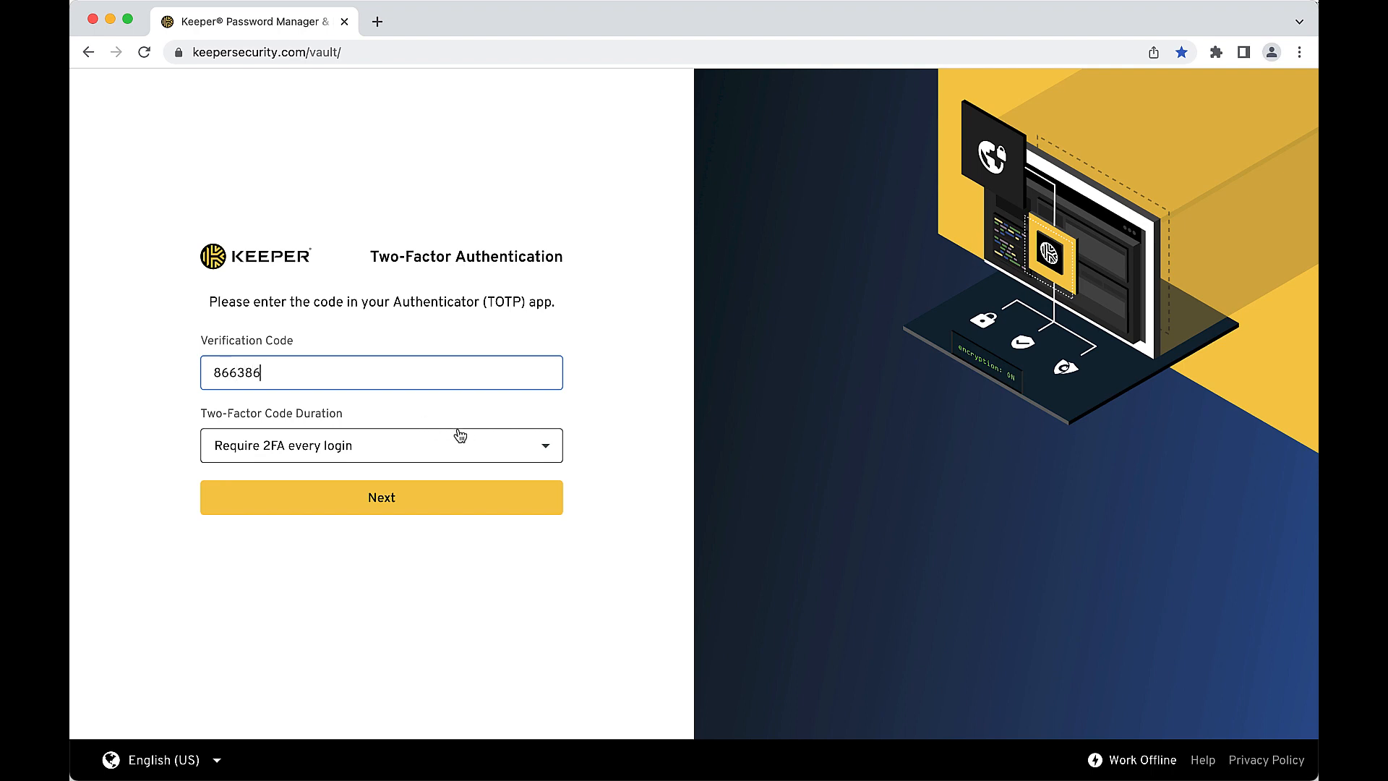
left_click(381, 445)
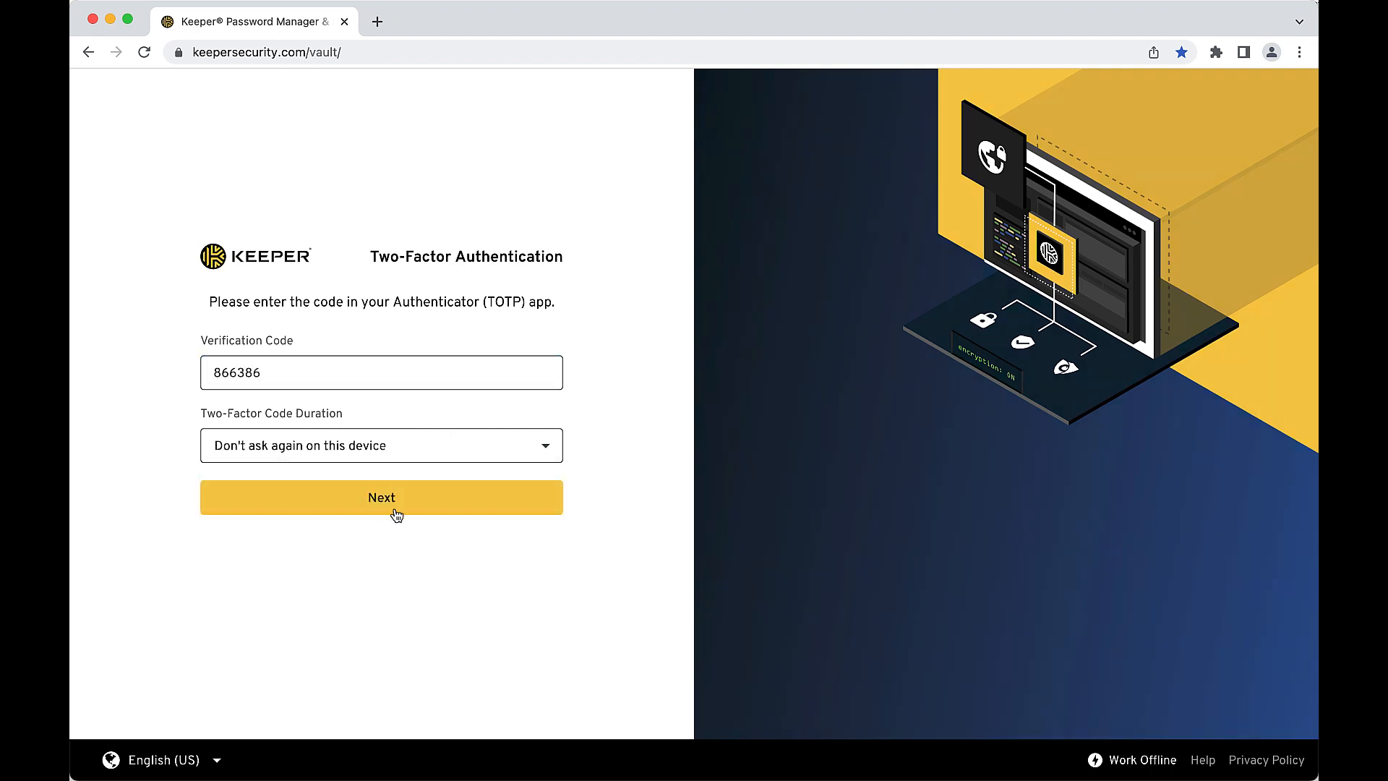
left_click(381, 497)
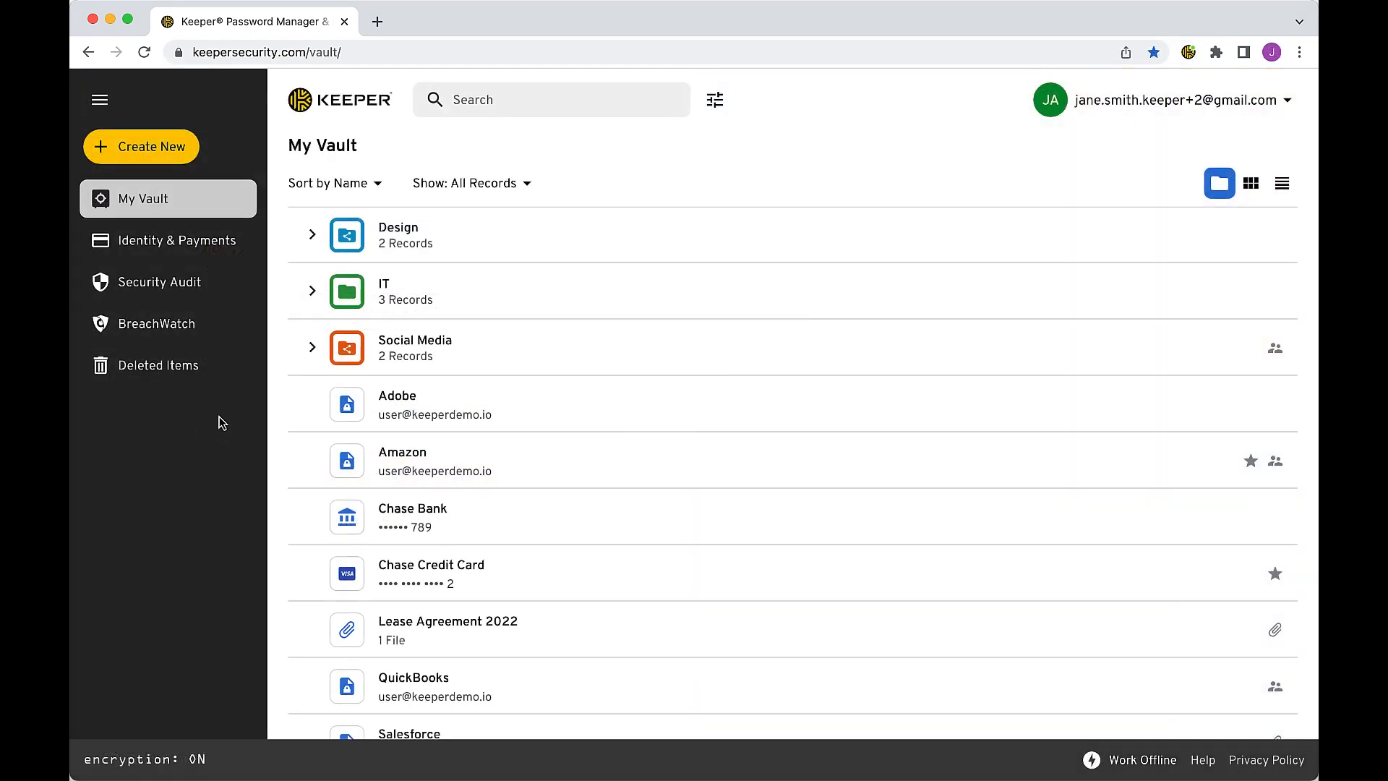
Save an AT&T login in IT with a generated password and a PIN Code field
left_click(397, 233)
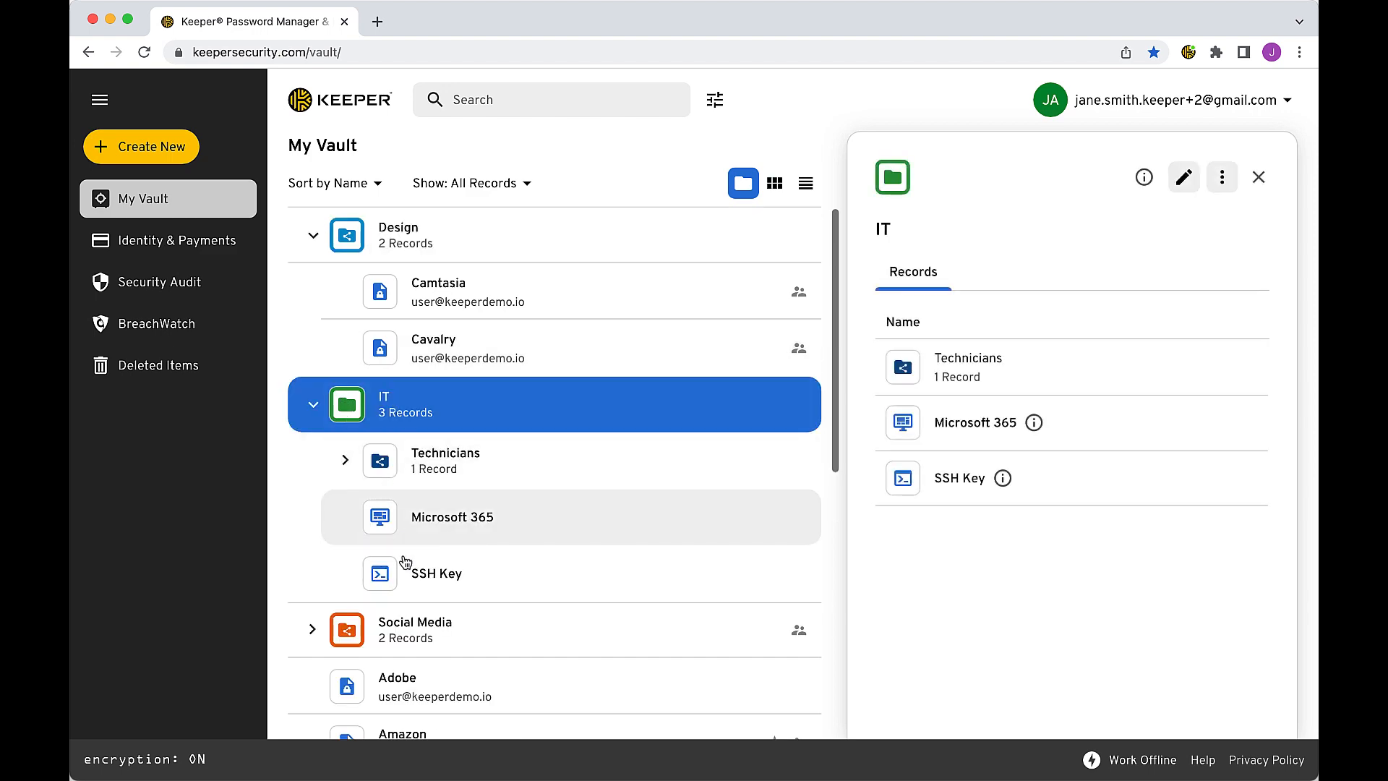
left_click(397, 686)
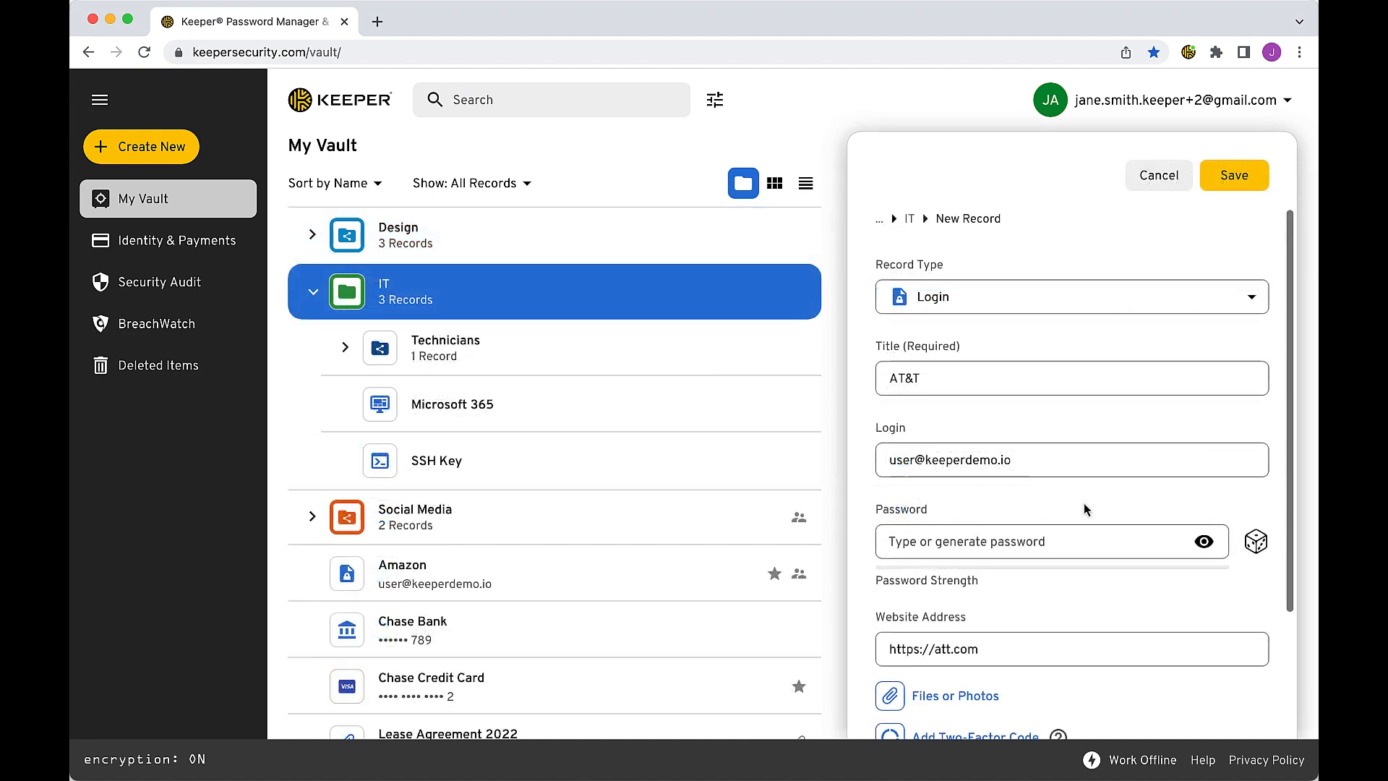
left_click(1255, 541)
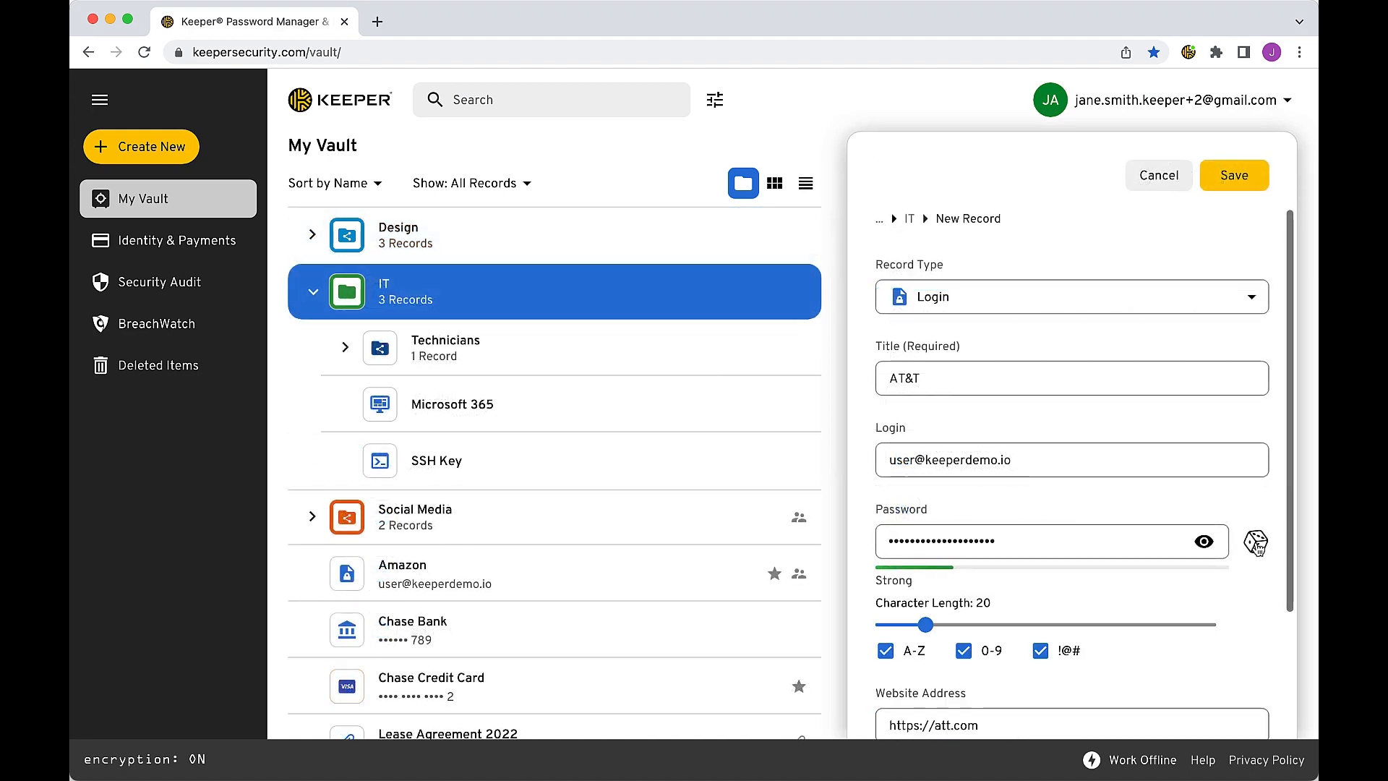
left_click(1203, 541)
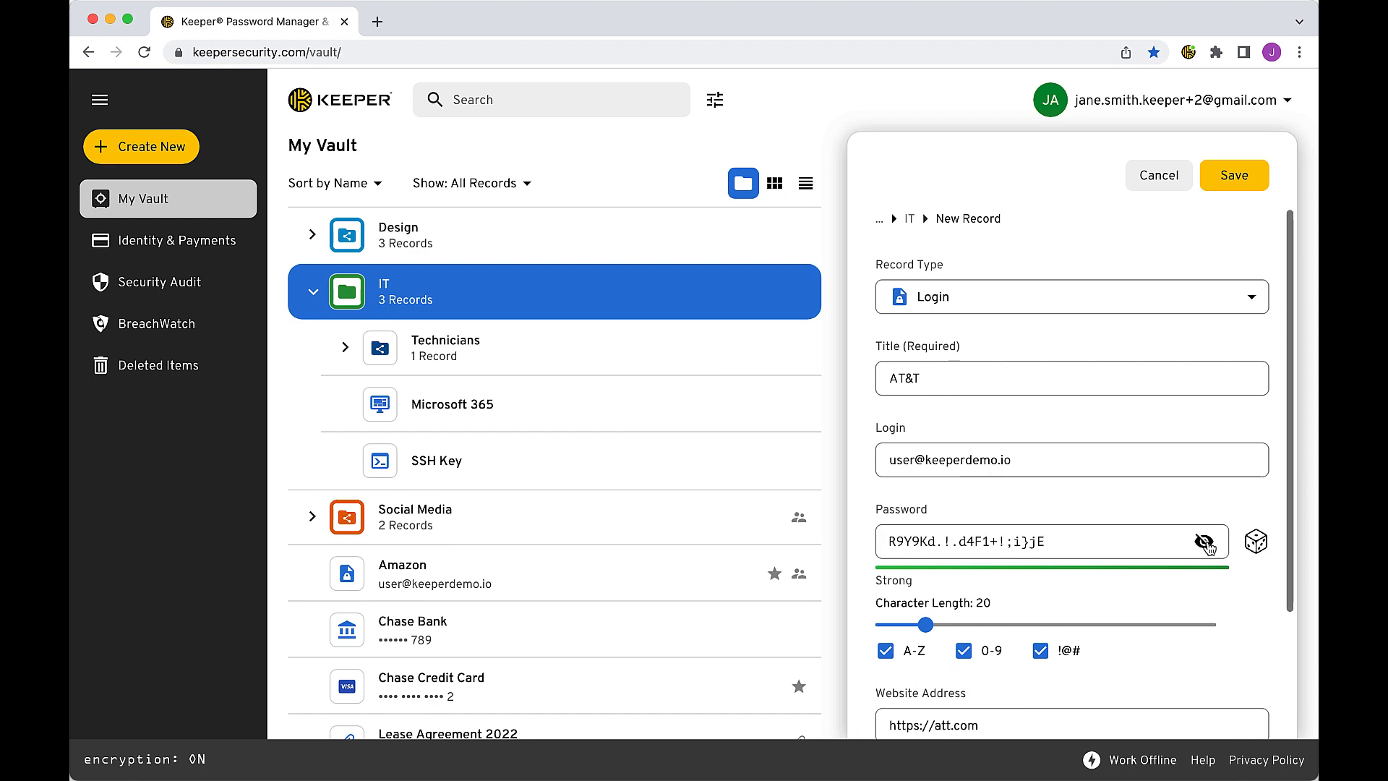
scroll("down", 3)
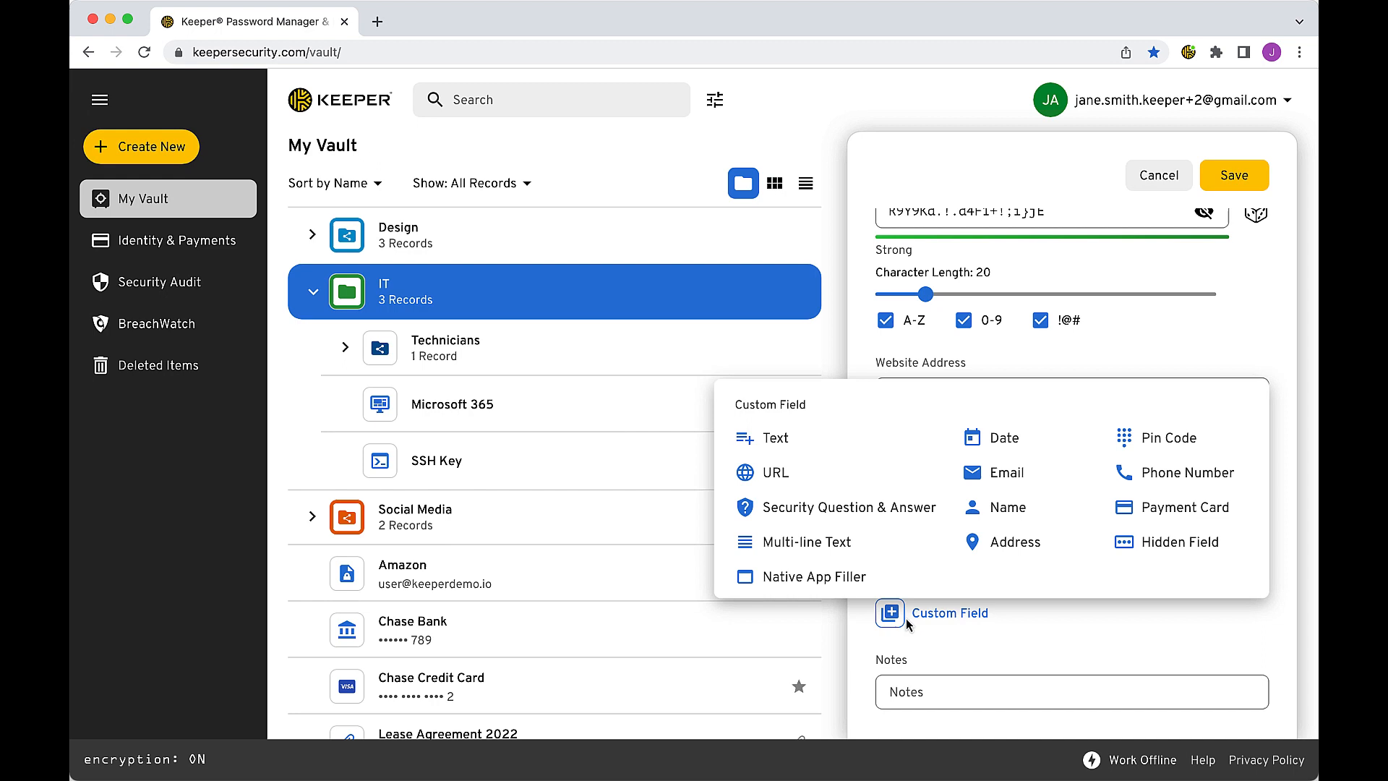
mouse_move(1168, 438)
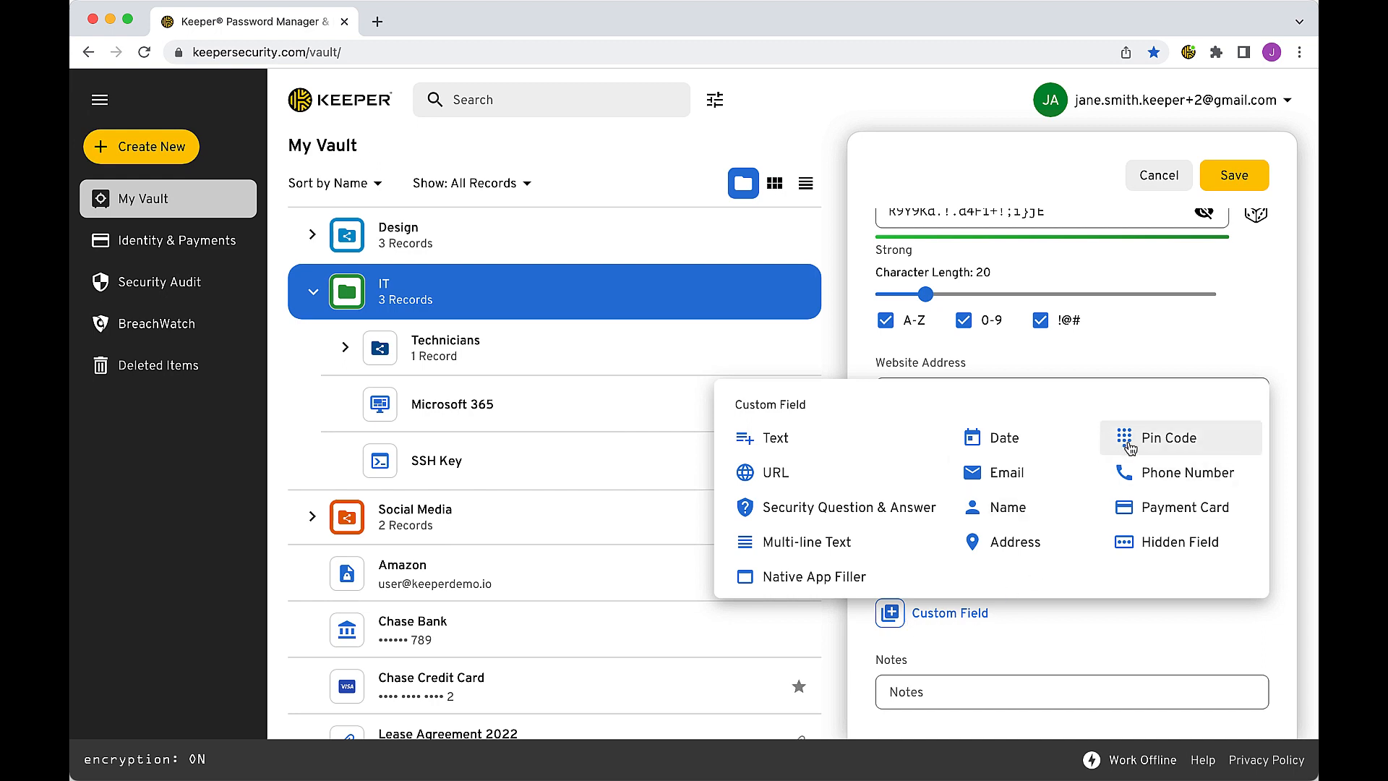
left_click(1168, 437)
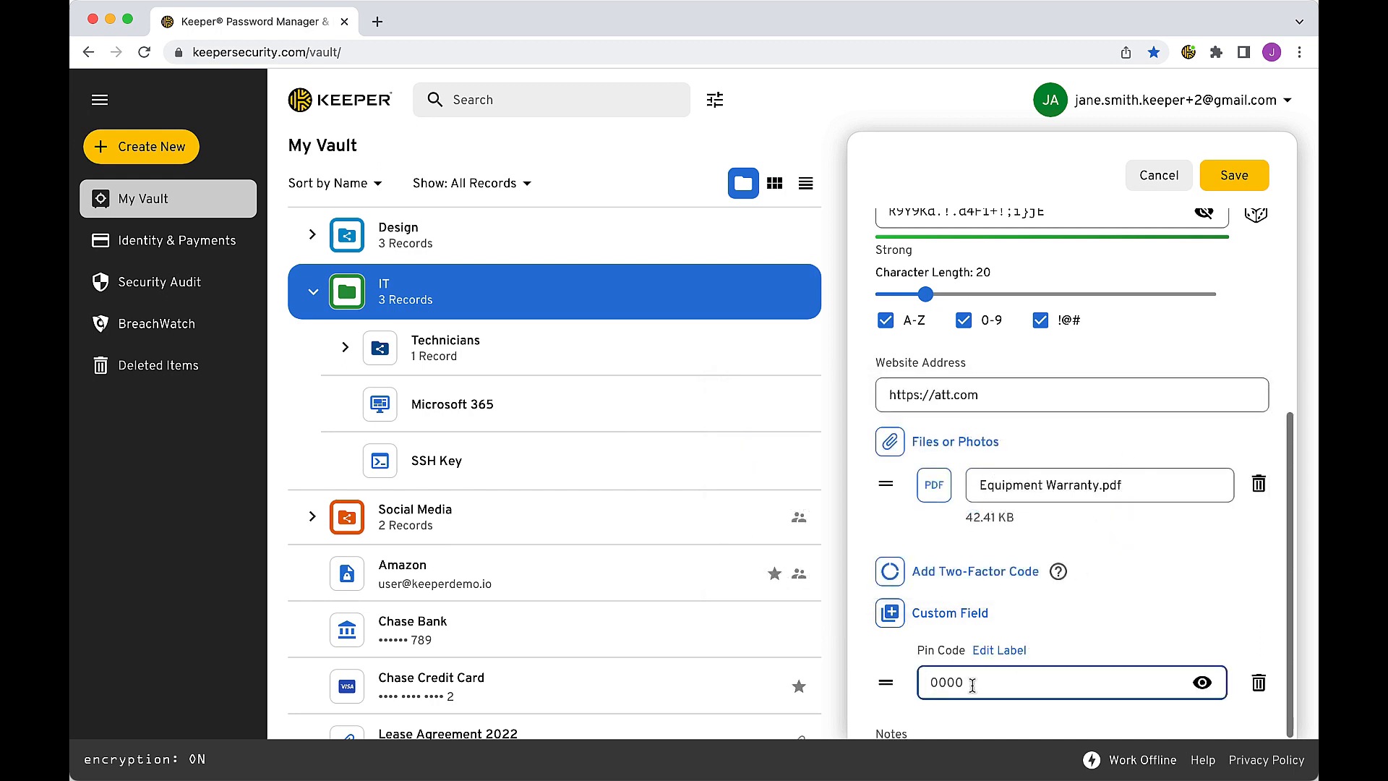
left_click(1234, 175)
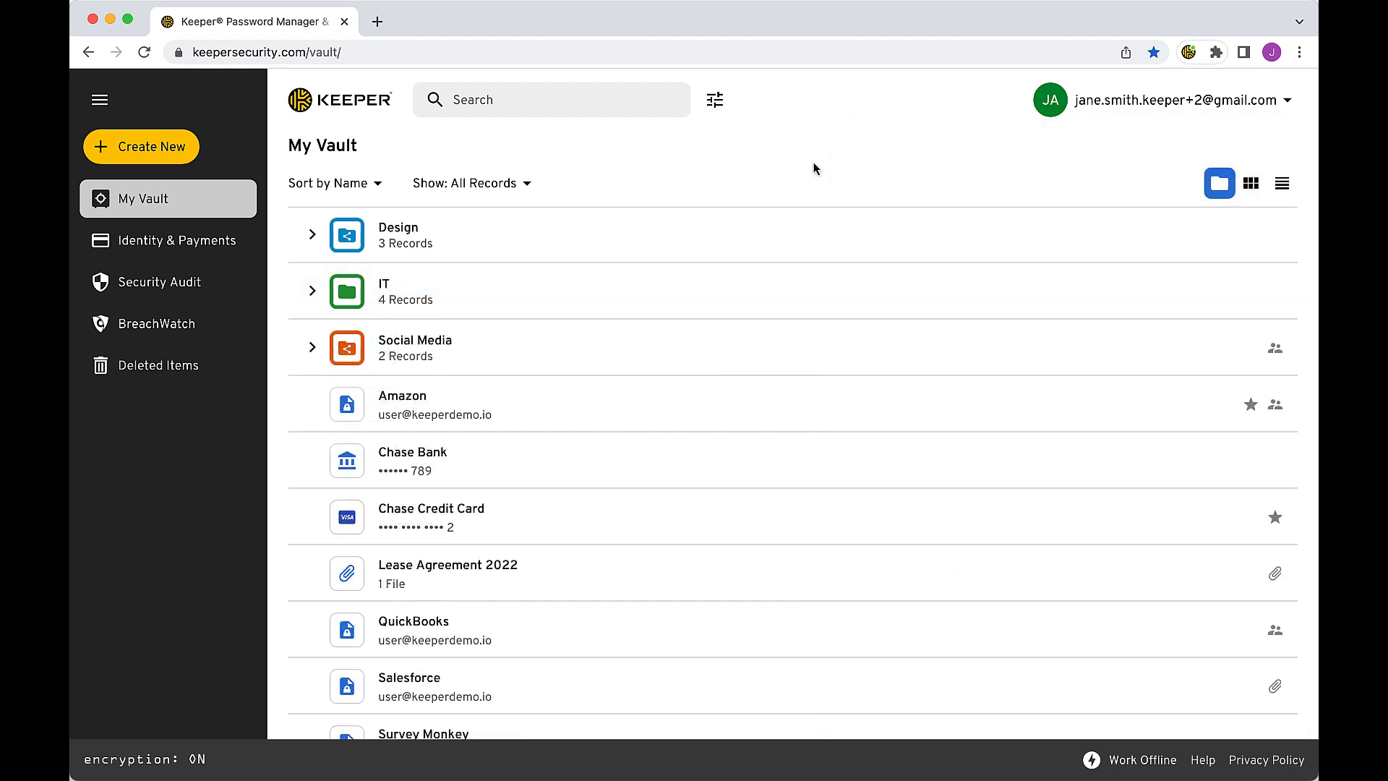
left_click(1181, 99)
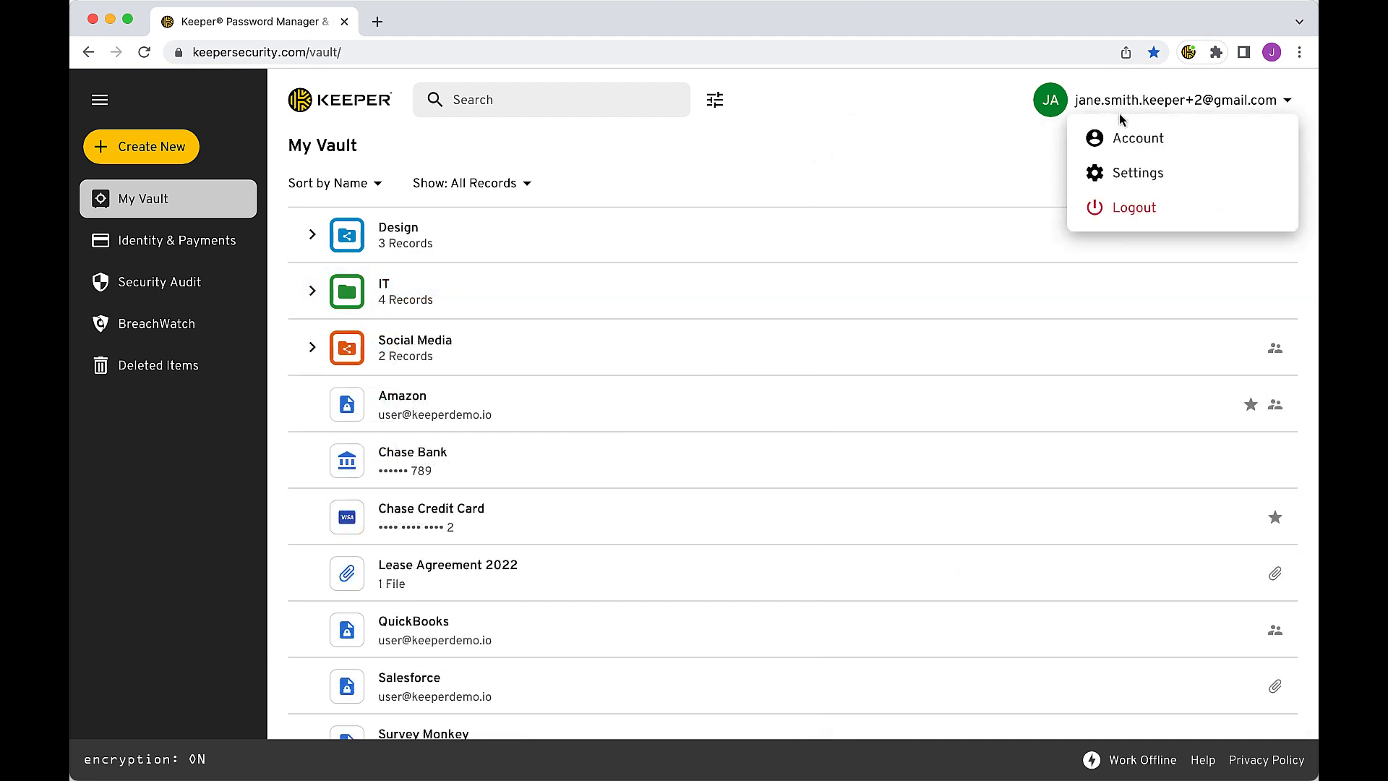
Open Import in Settings, dismiss the browser import-tool prompt, and choose LastPass
left_click(1137, 173)
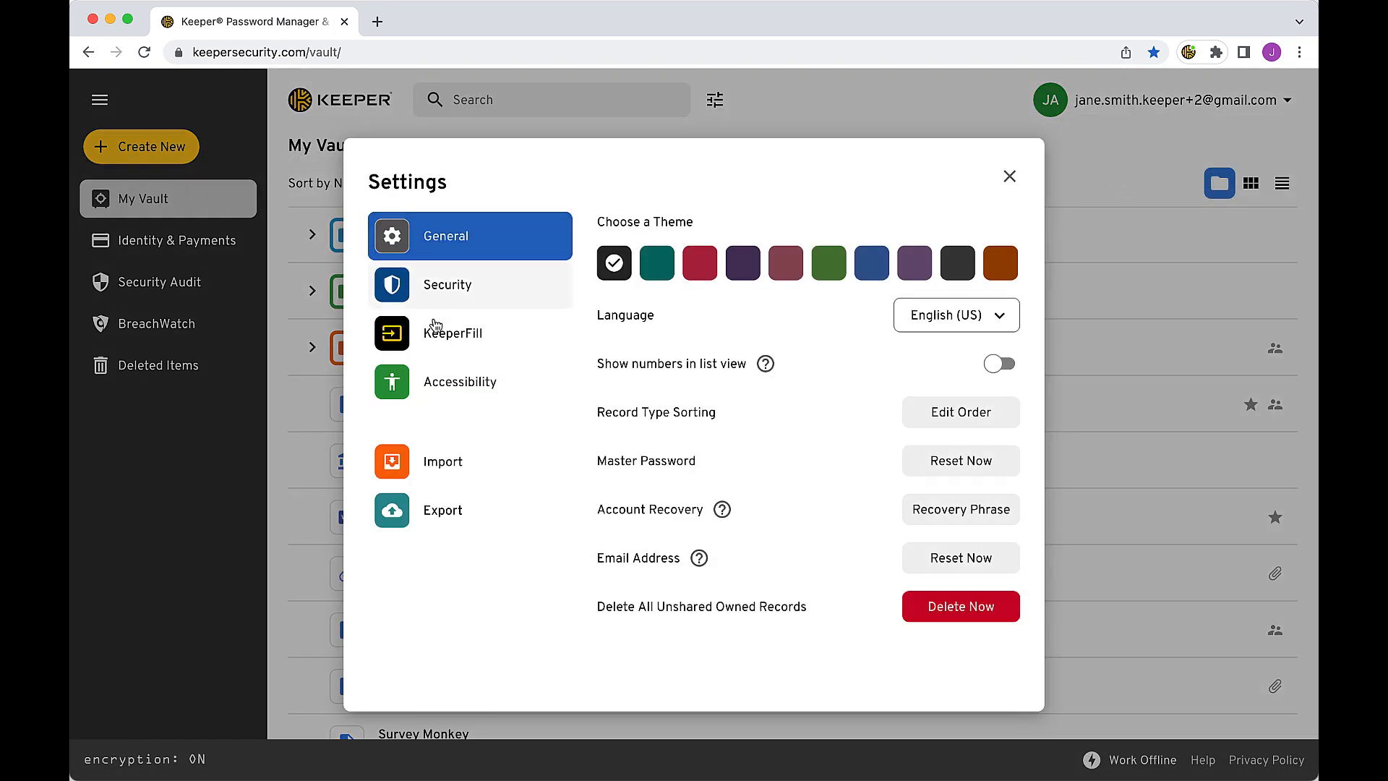
left_click(443, 461)
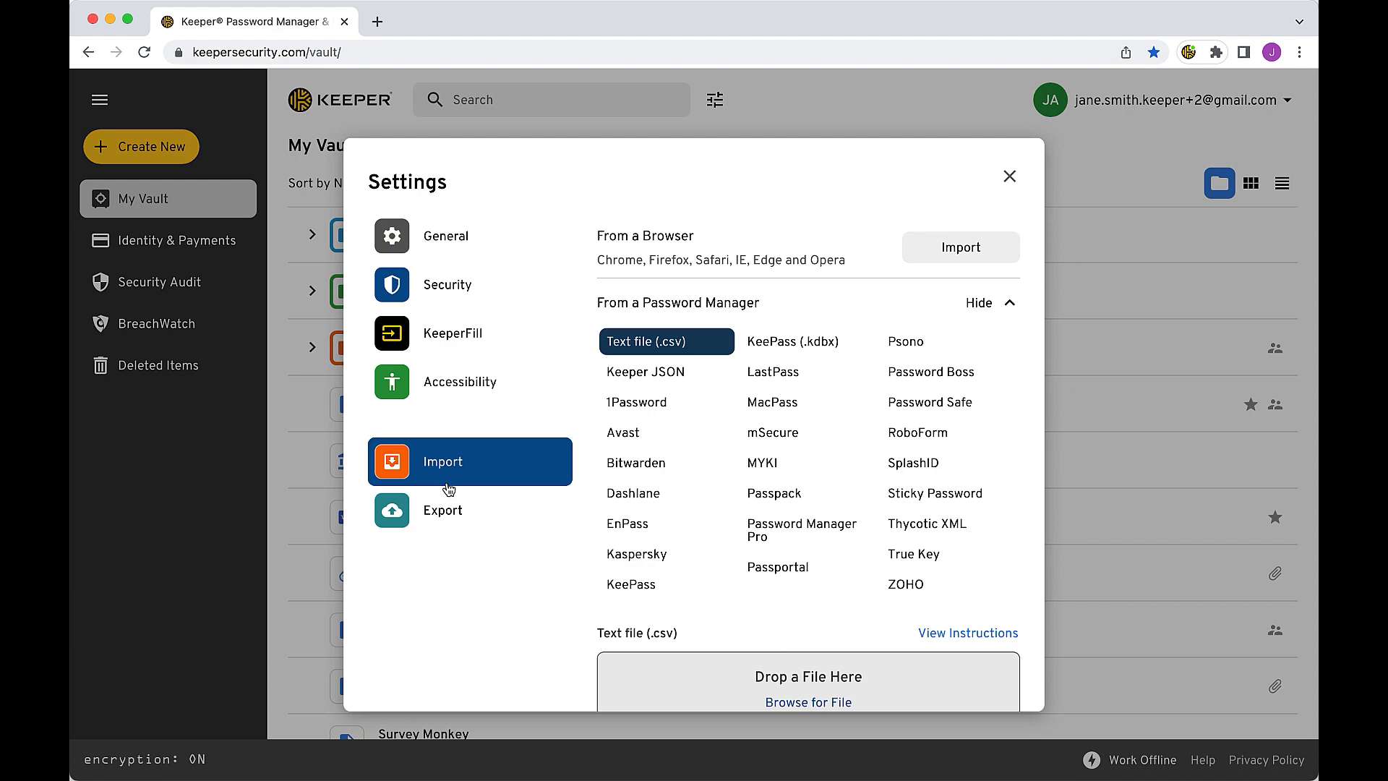
left_click(959, 247)
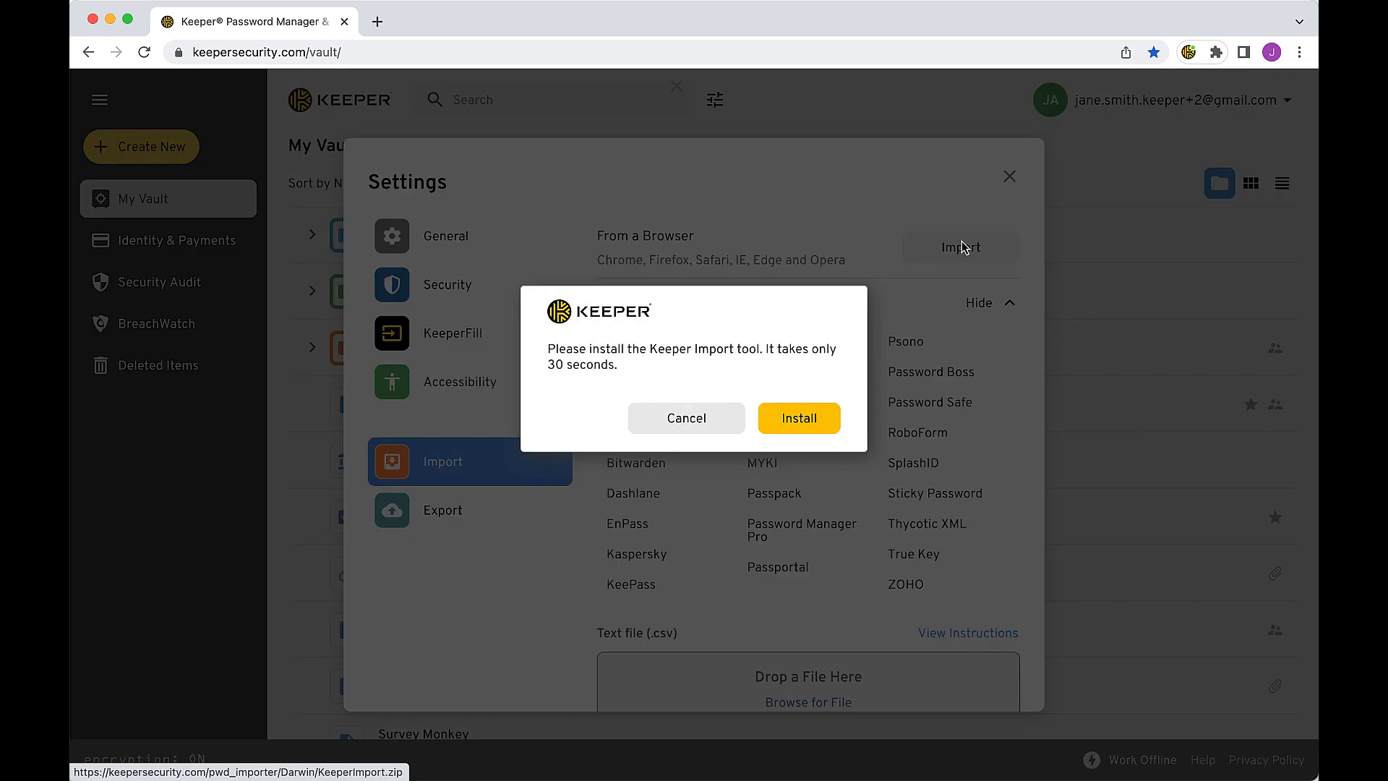
left_click(686, 418)
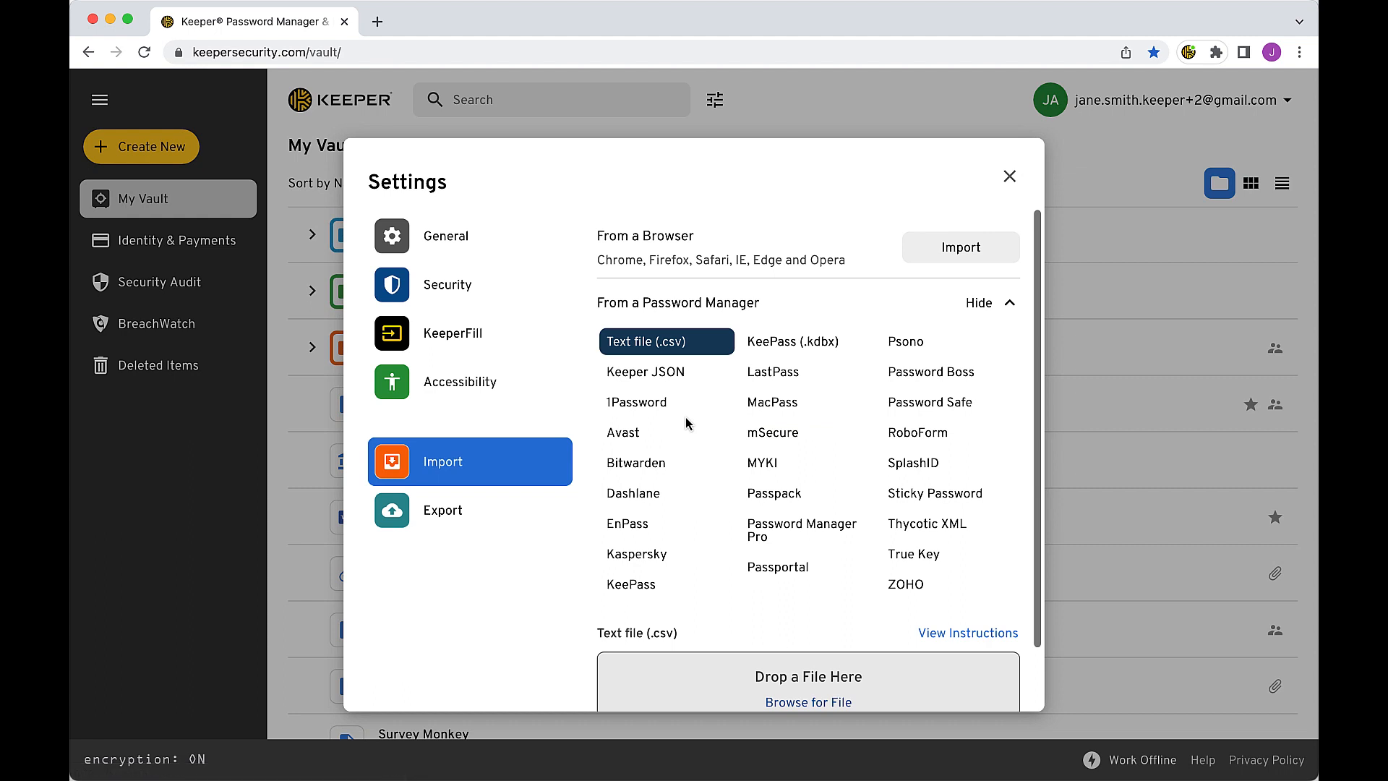
mouse_move(698, 353)
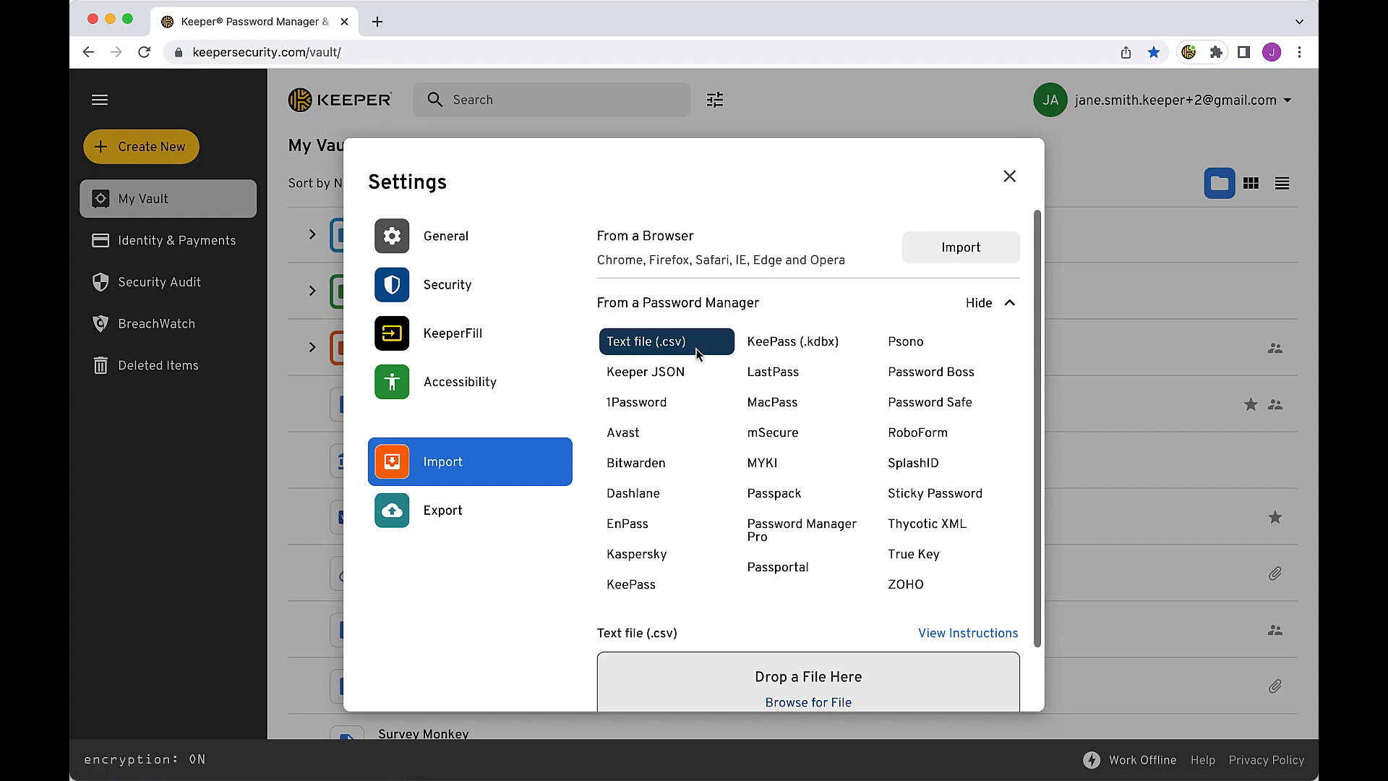
mouse_move(797, 379)
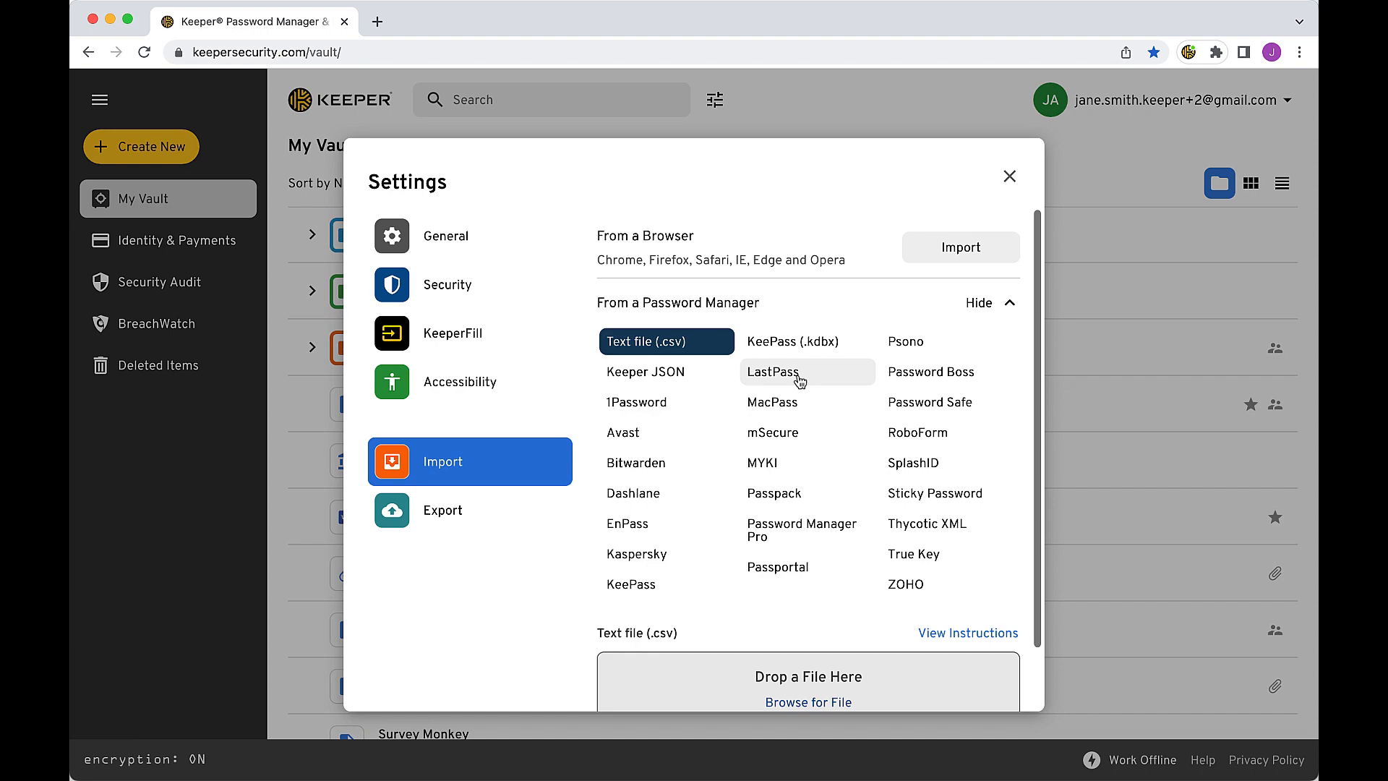
left_click(772, 371)
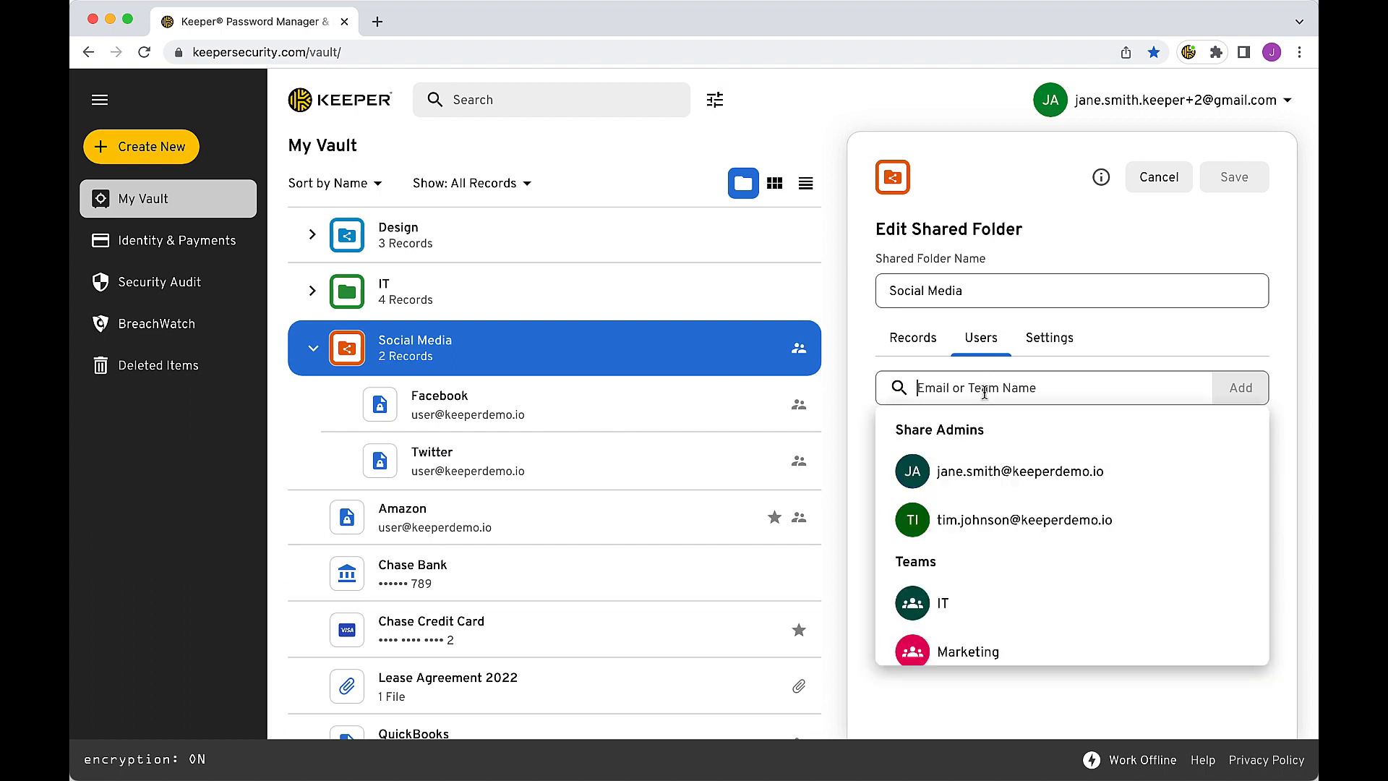
Add Marketing to Social Media, then copy a one-week one-time WiFi share invitation
type("mar")
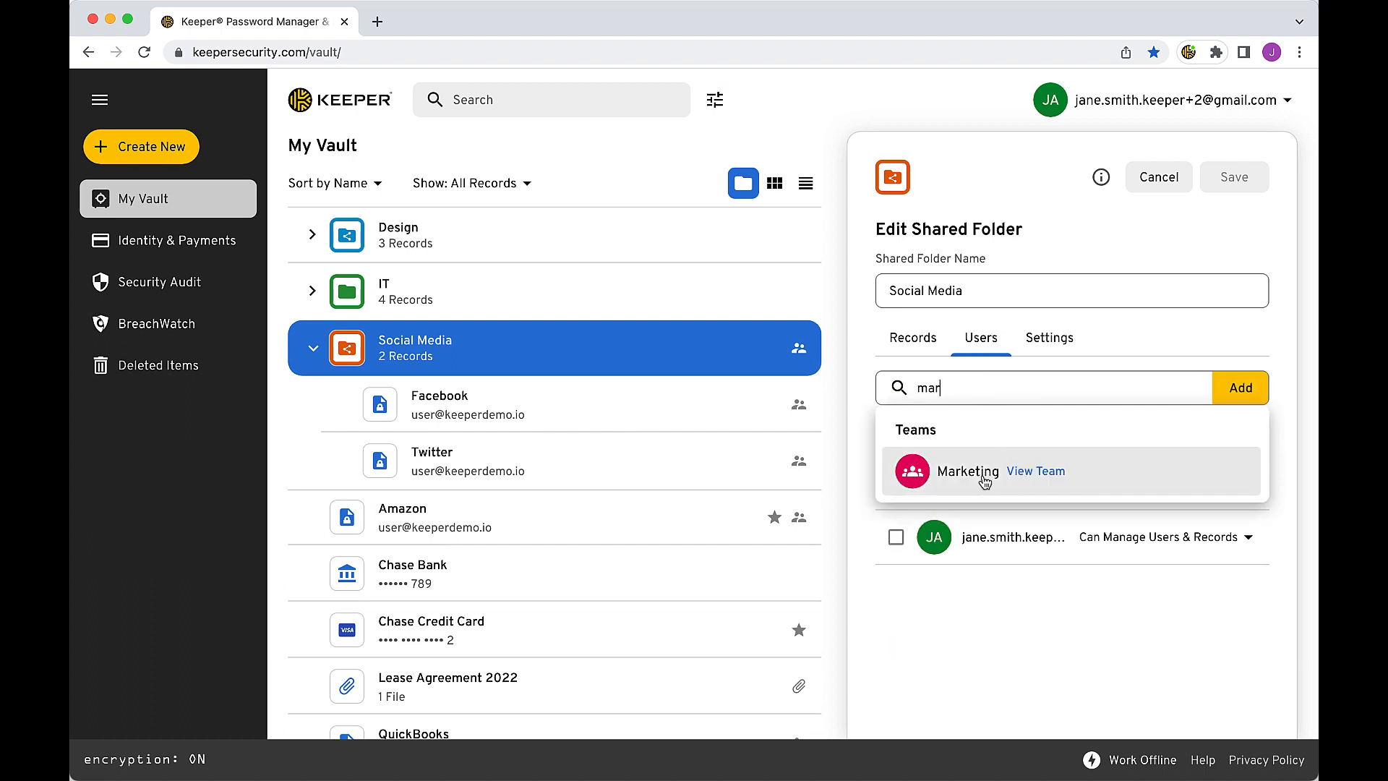
left_click(967, 469)
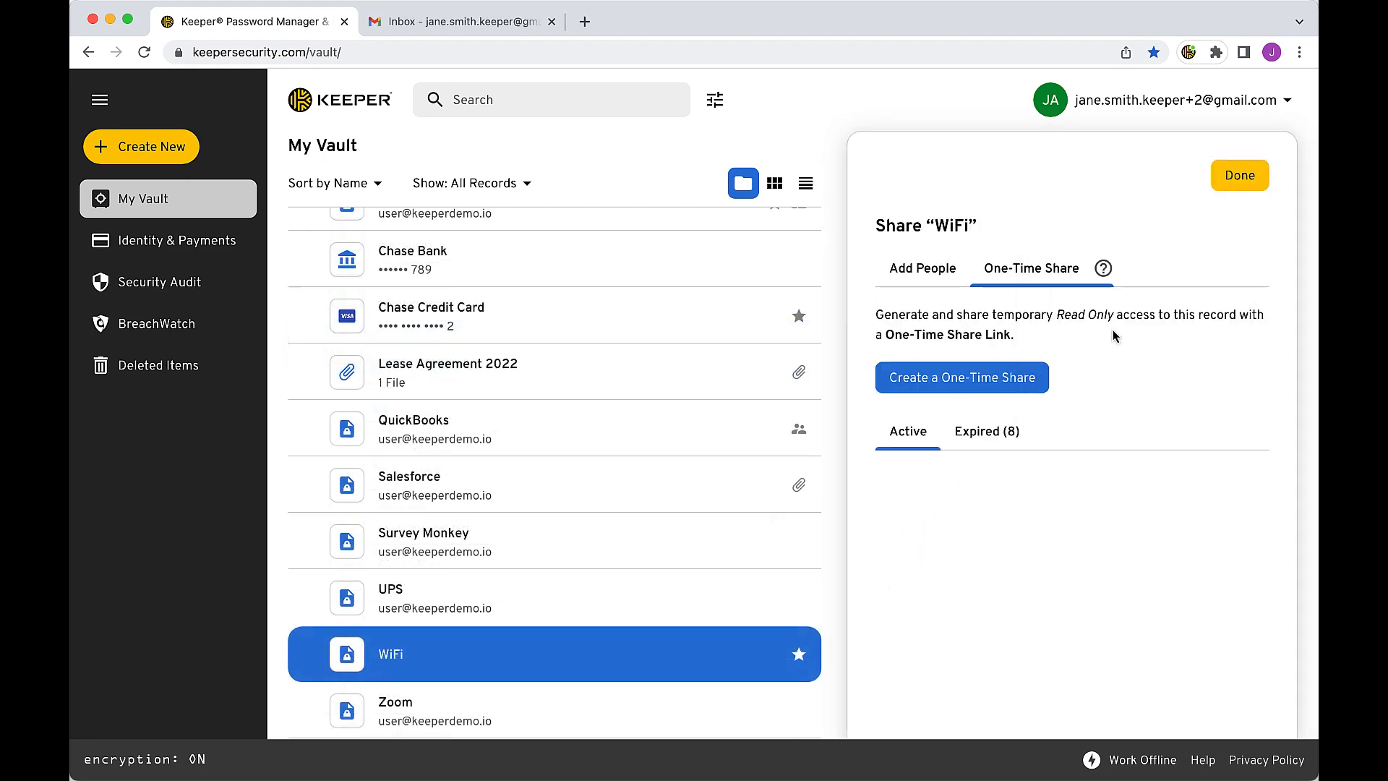
left_click(961, 377)
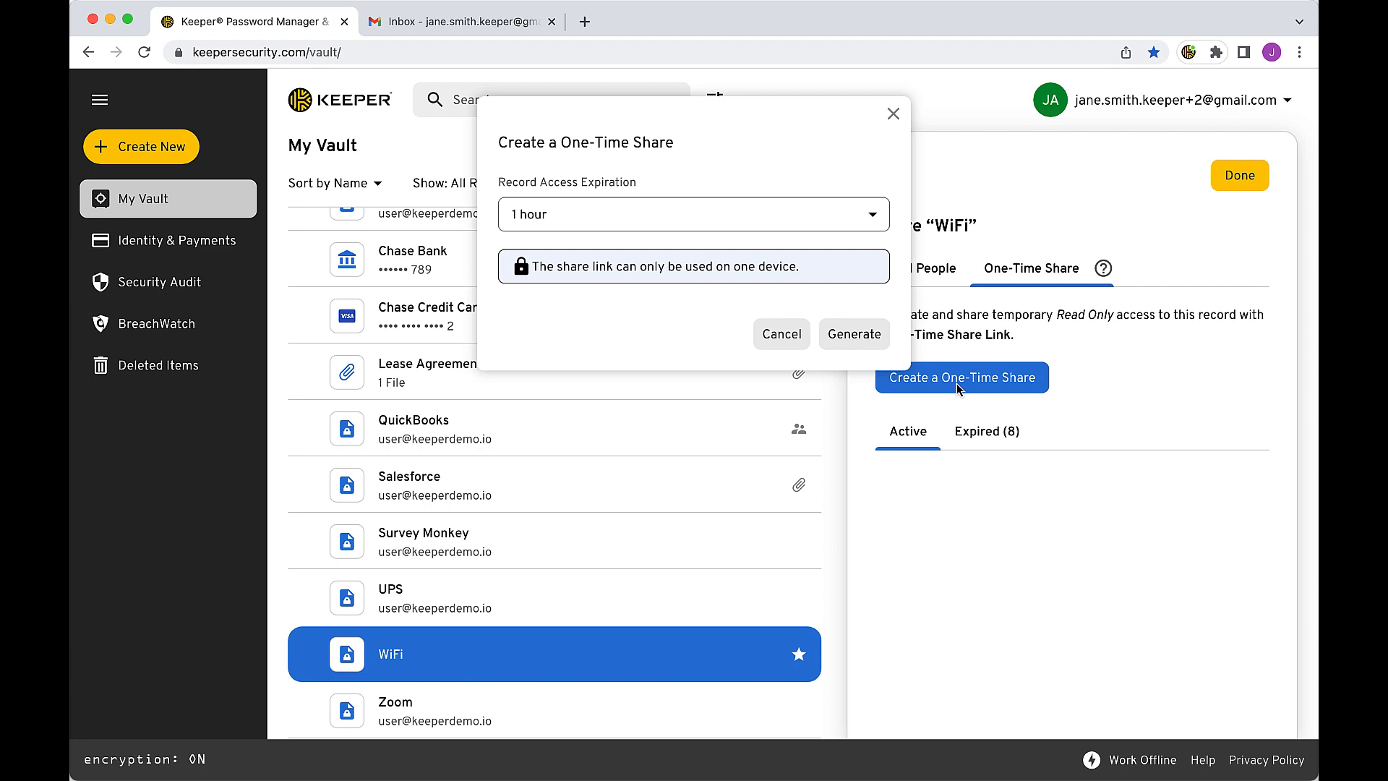
left_click(694, 214)
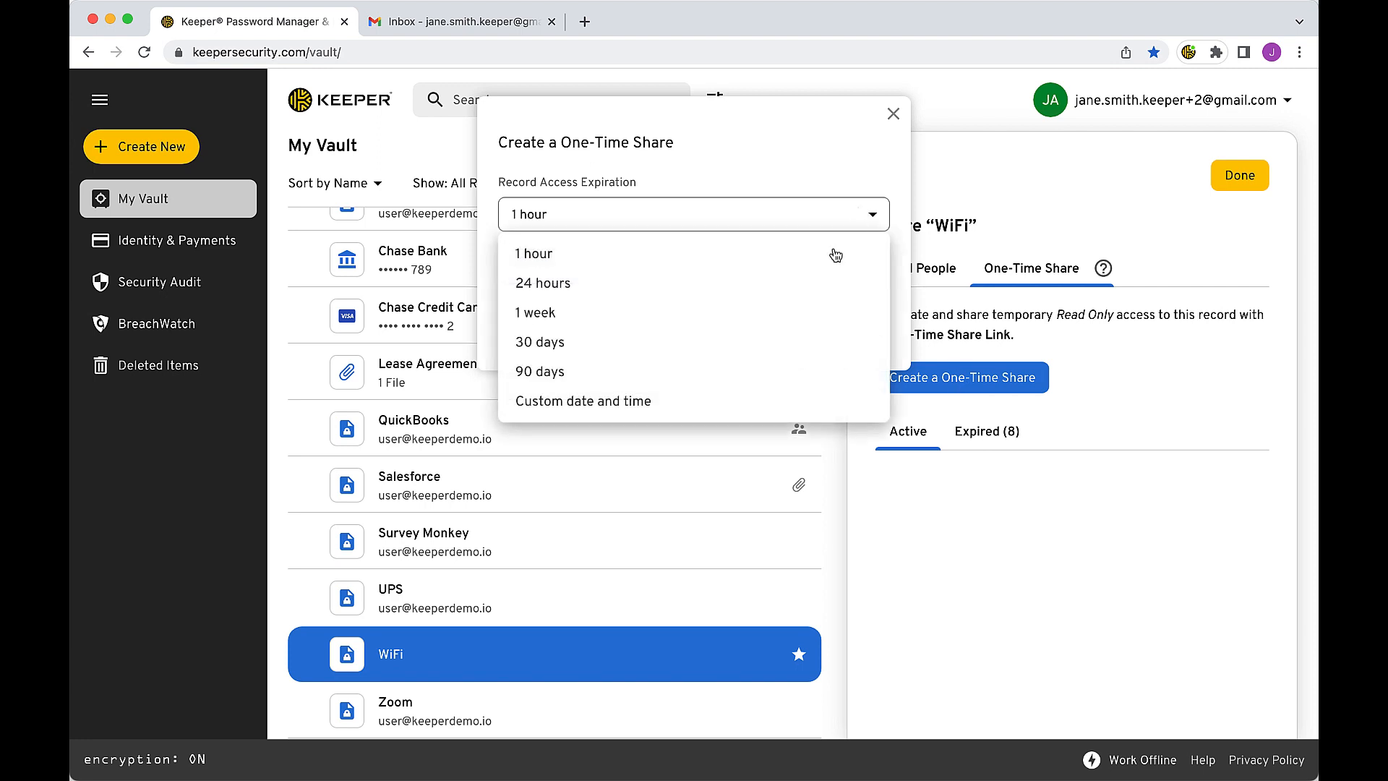
left_click(535, 312)
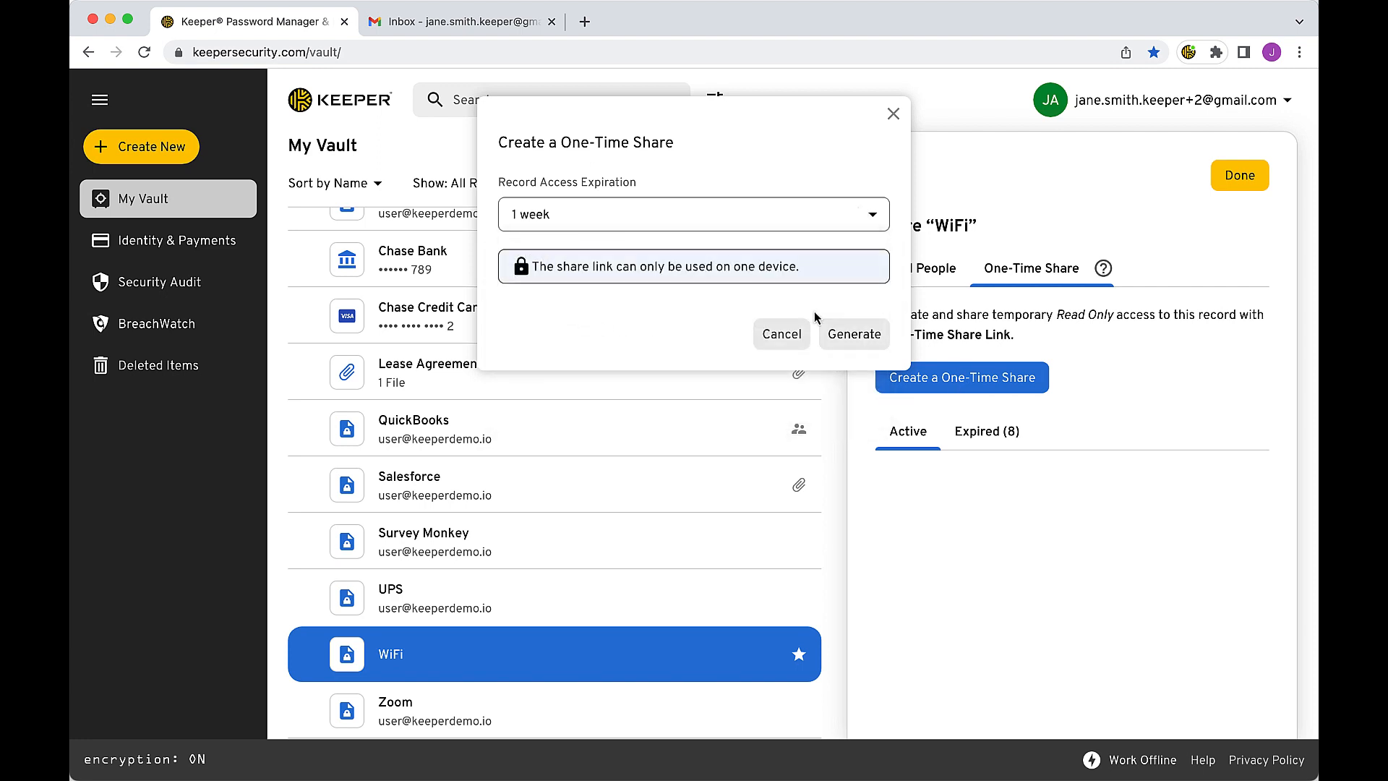
left_click(853, 334)
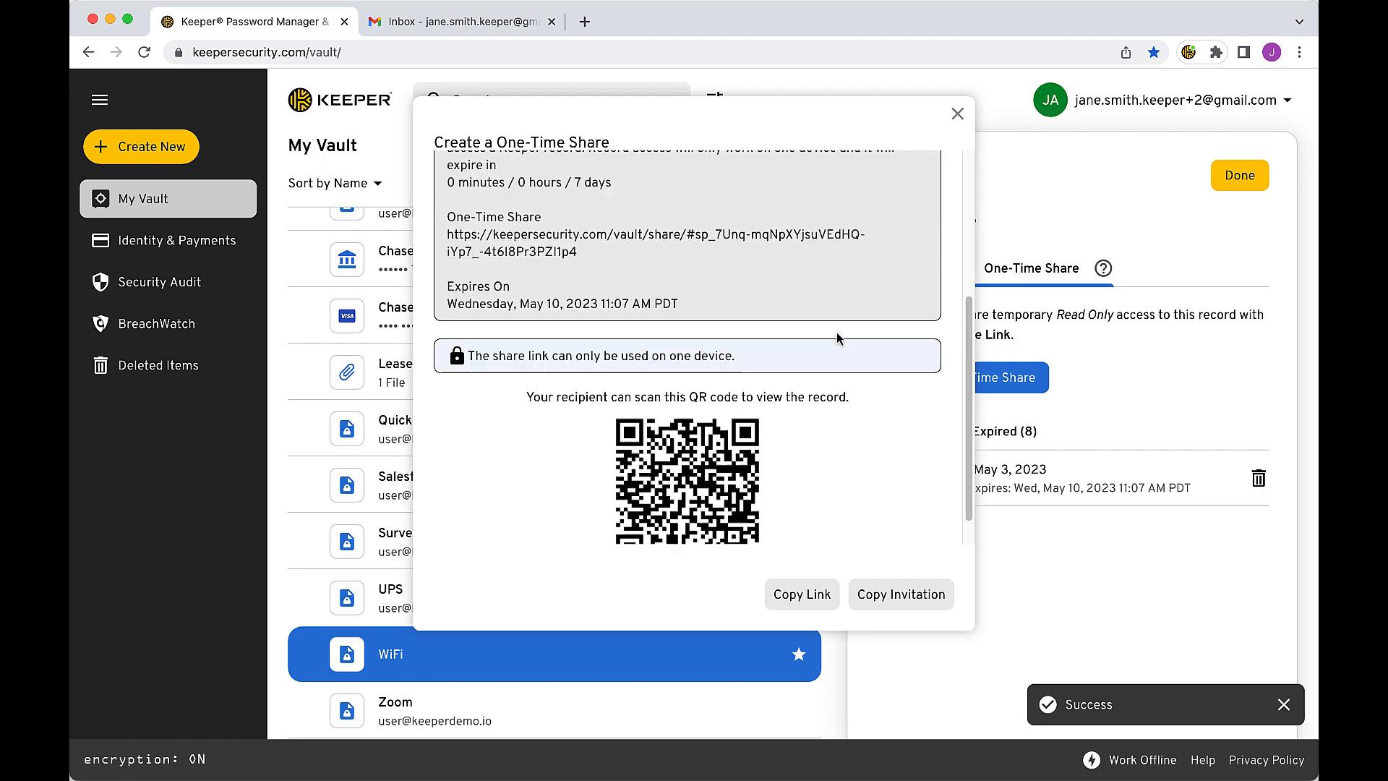
left_click(900, 594)
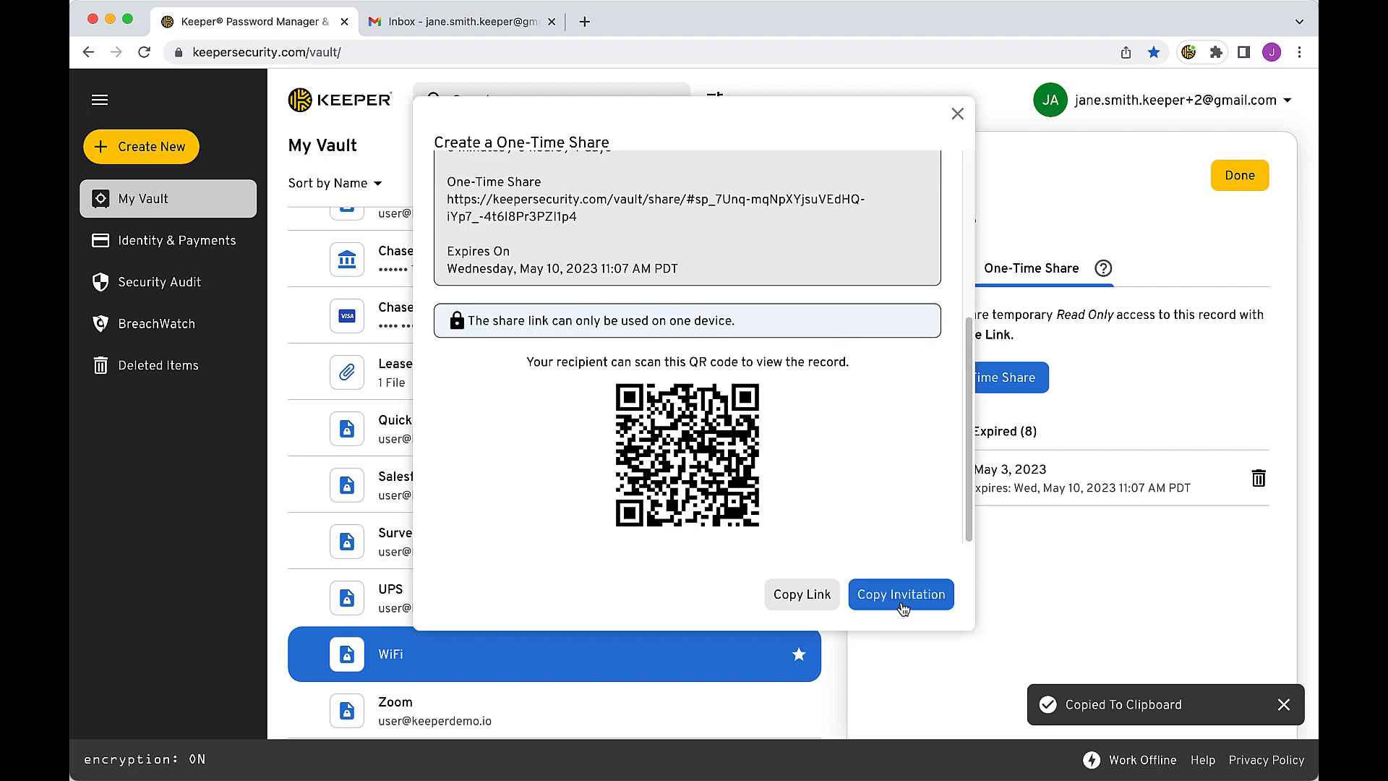
left_click(460, 21)
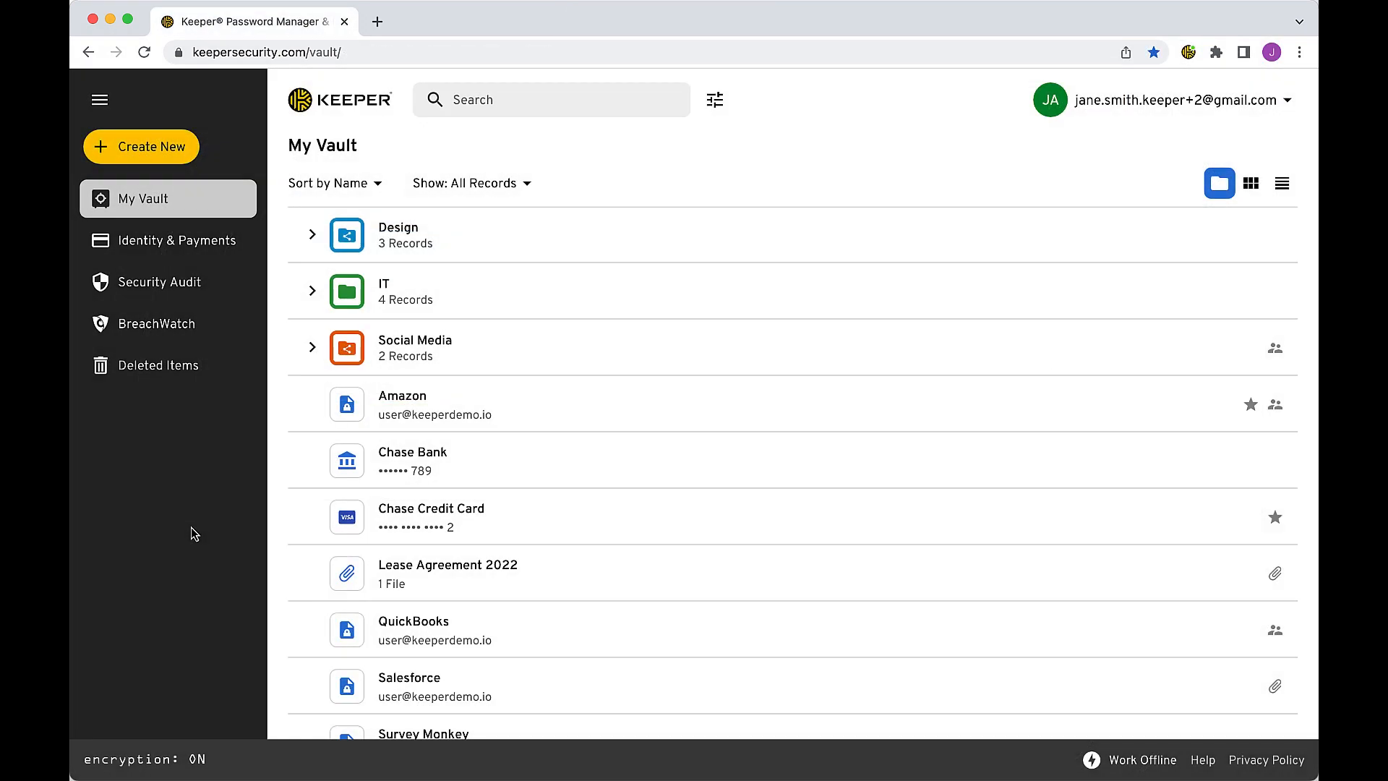
mouse_move(174, 429)
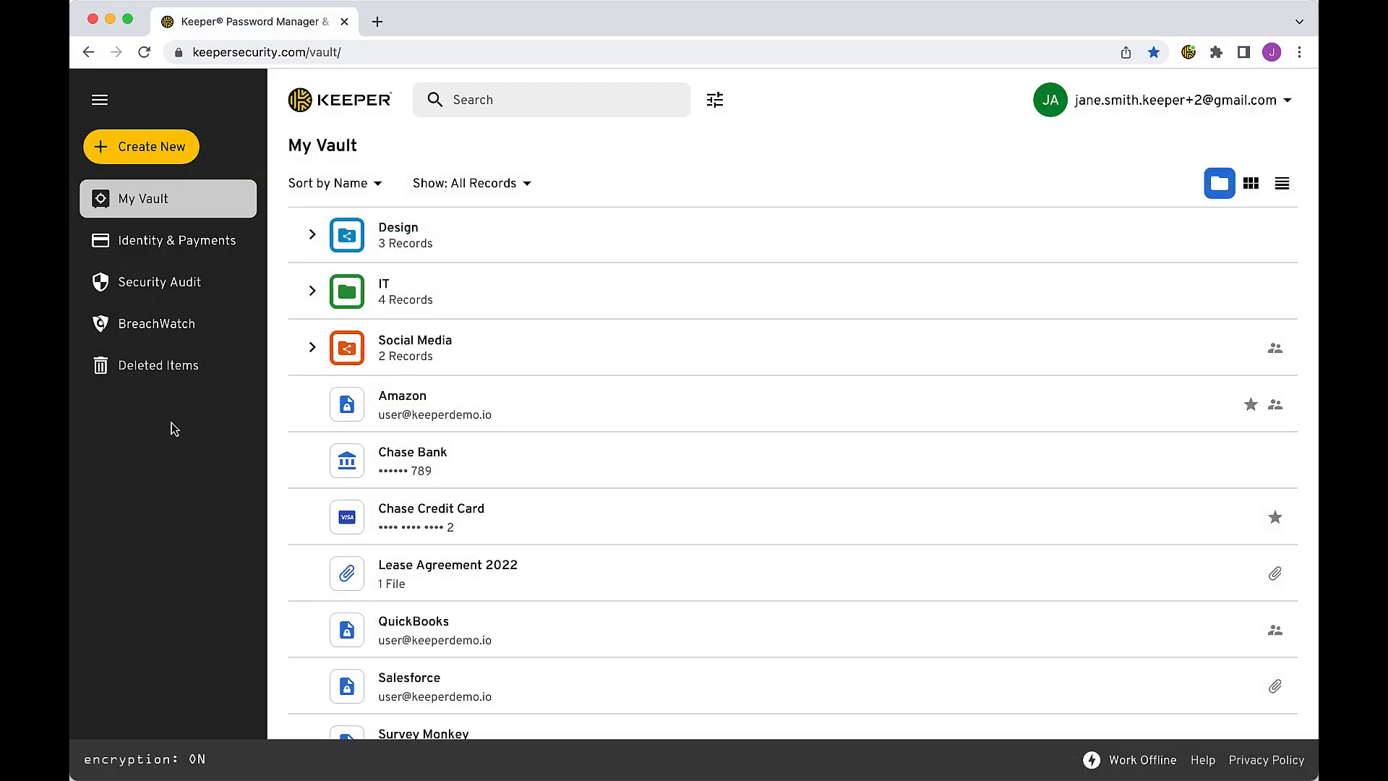
Open BreachWatch and mark Camtasia's high-risk password as resolved
left_click(157, 323)
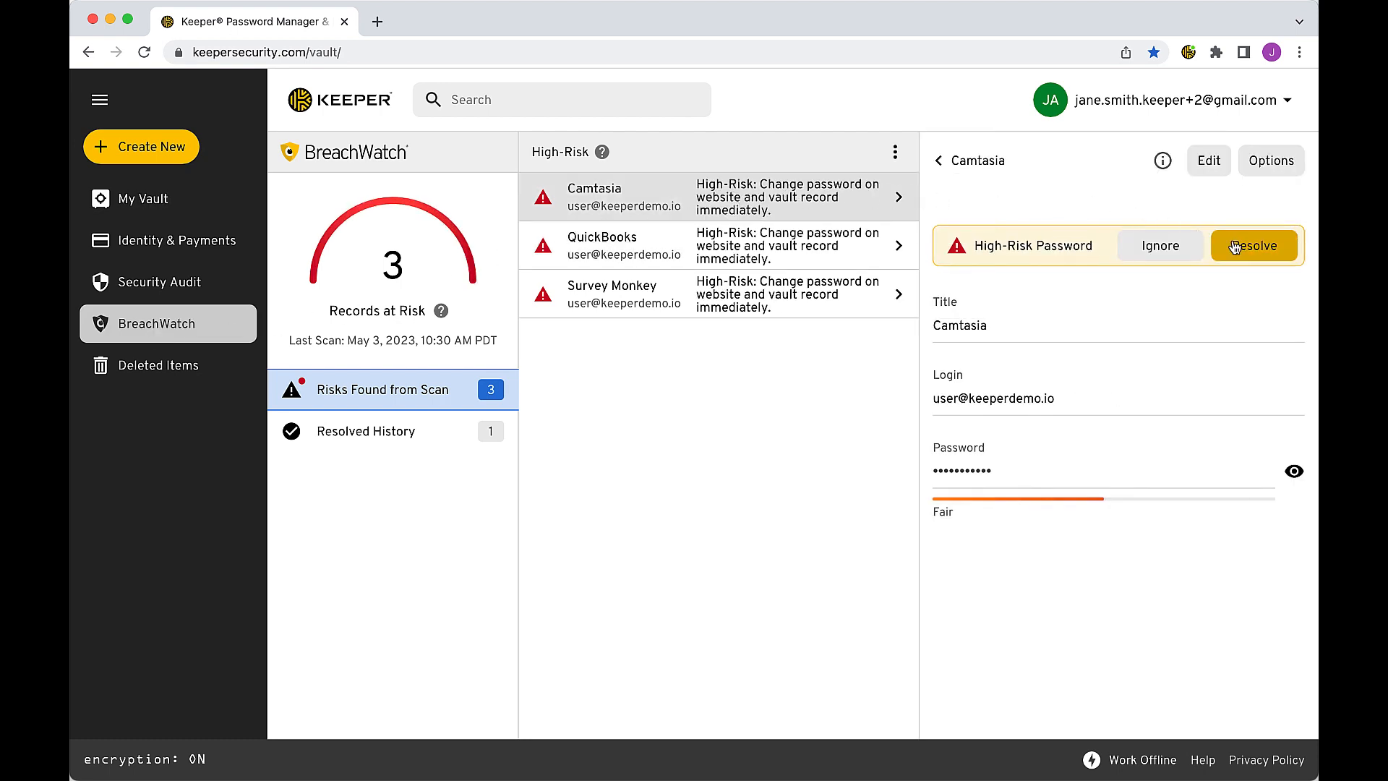
left_click(1253, 245)
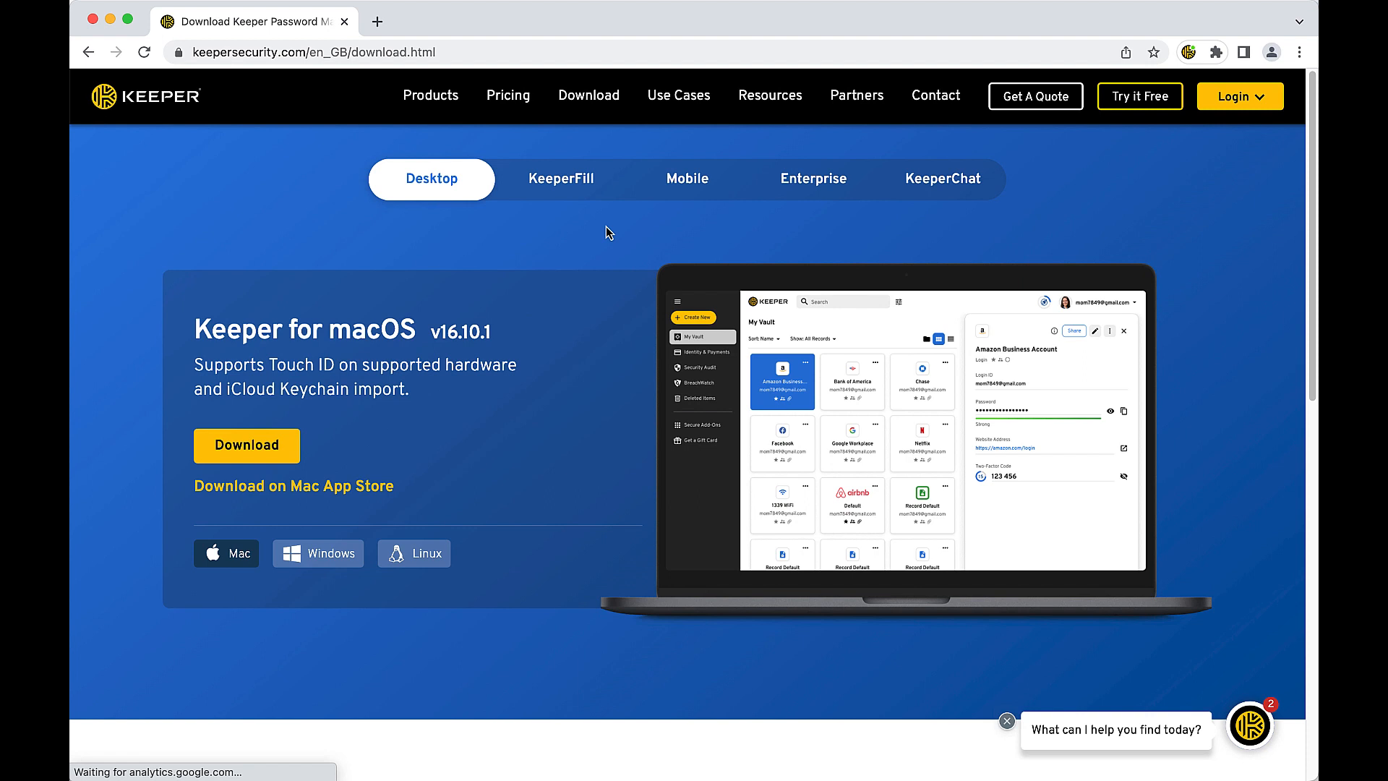
mouse_move(627, 230)
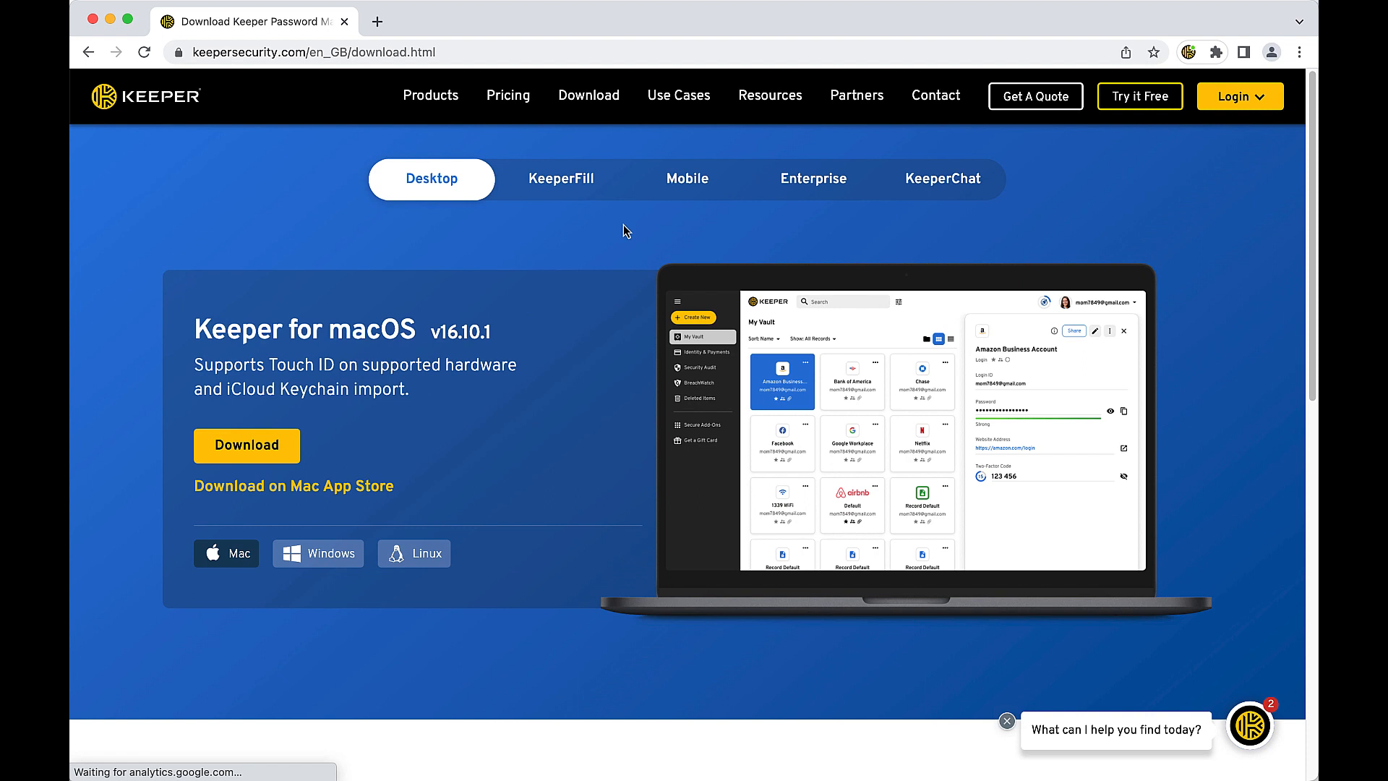
Browse the Mobile app downloads, then the KeeperFill browser extension downloads
left_click(686, 178)
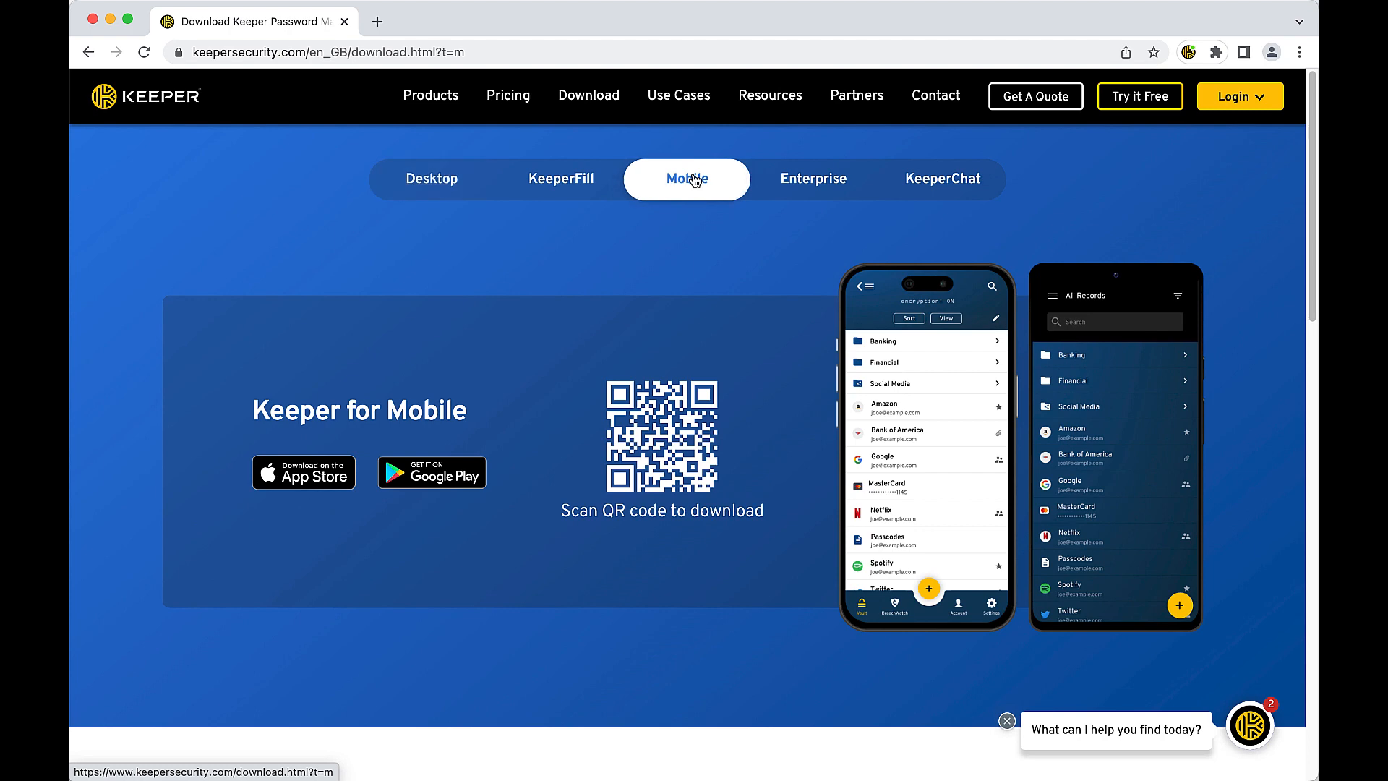
left_click(559, 178)
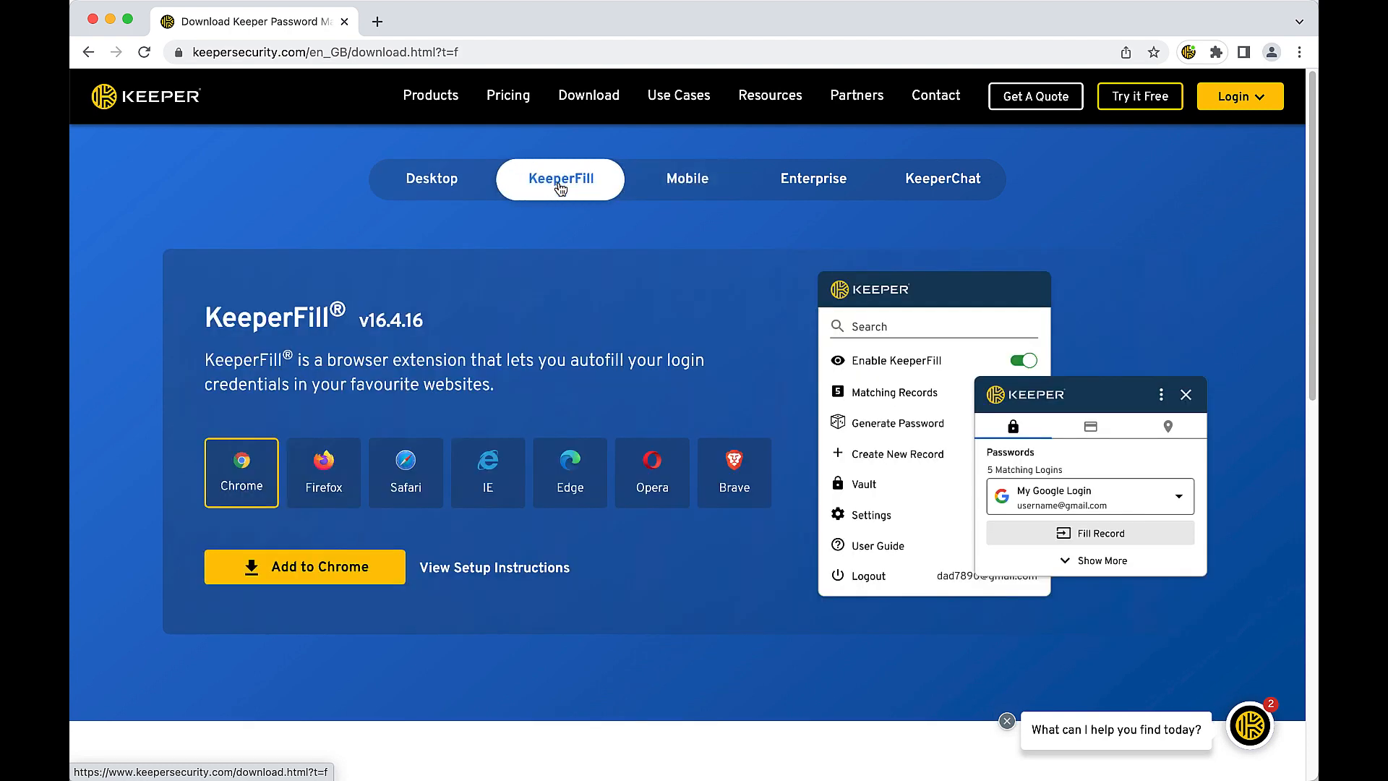